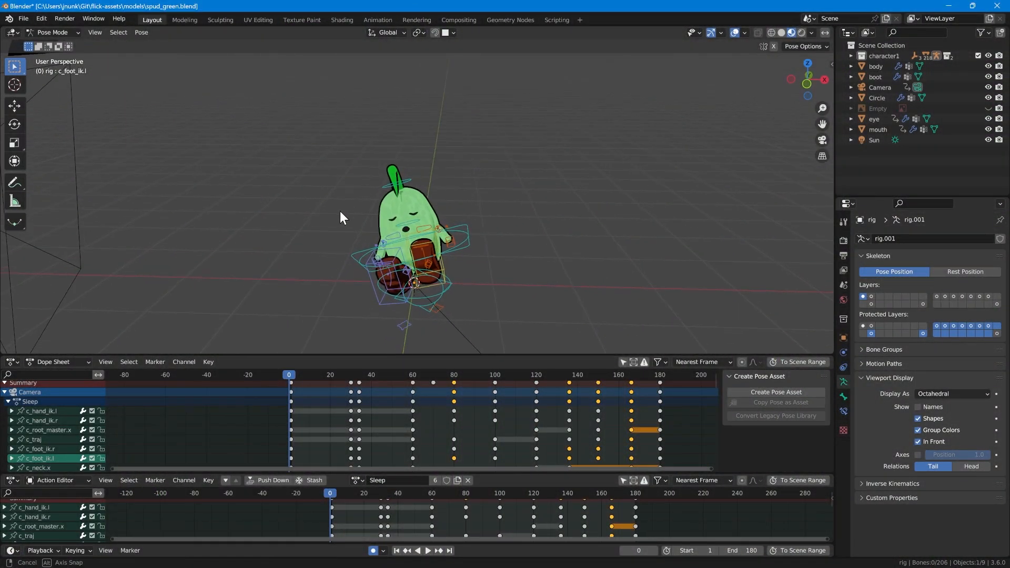
Play and stop the green character's Sleep animation in Blender, then switch to Godot
{"action": "left_click", "coordinate": [427, 550]}
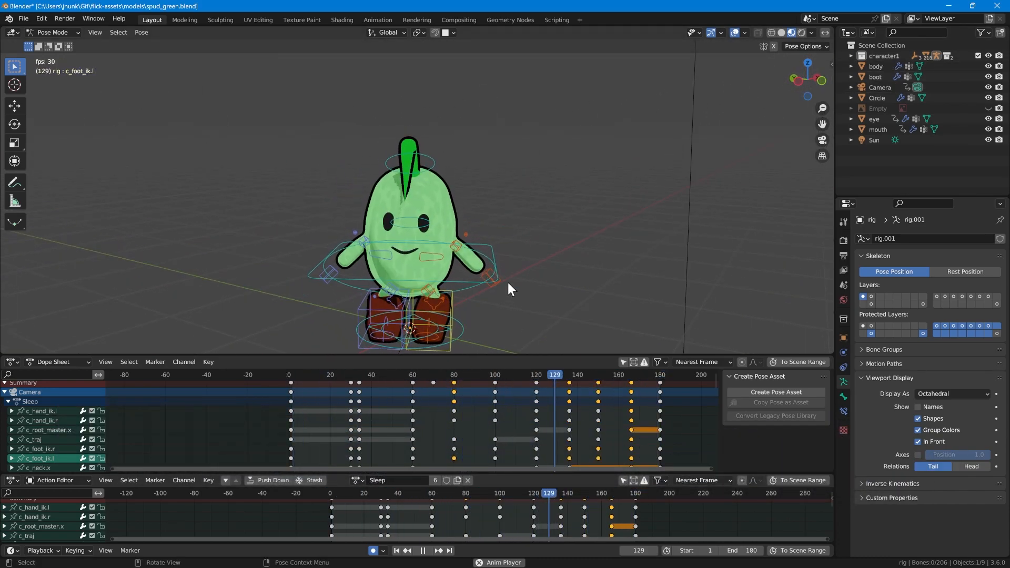
{"action": "left_click", "coordinate": [289, 374]}
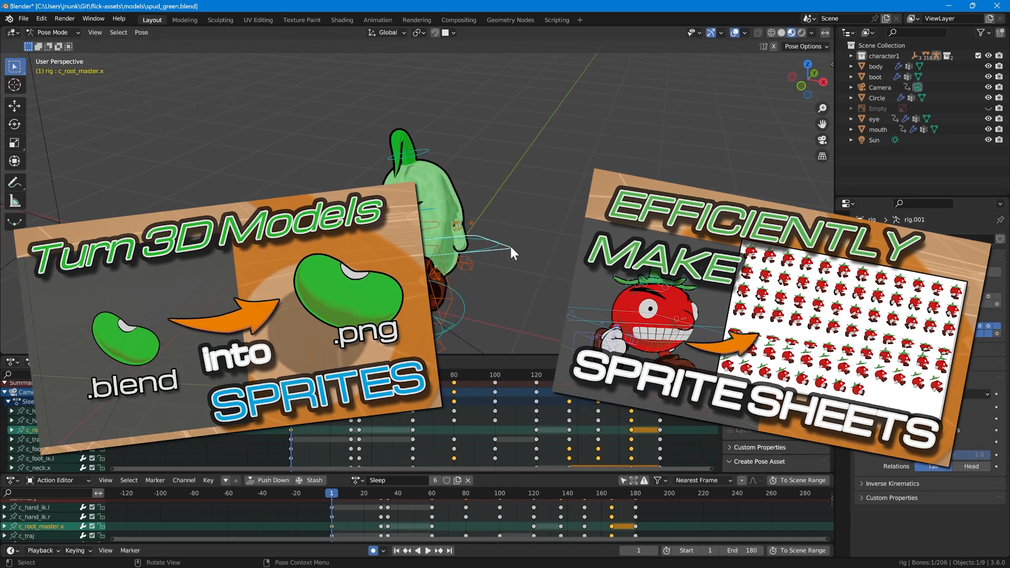
{"action": "left_click", "coordinate": [55, 32]}
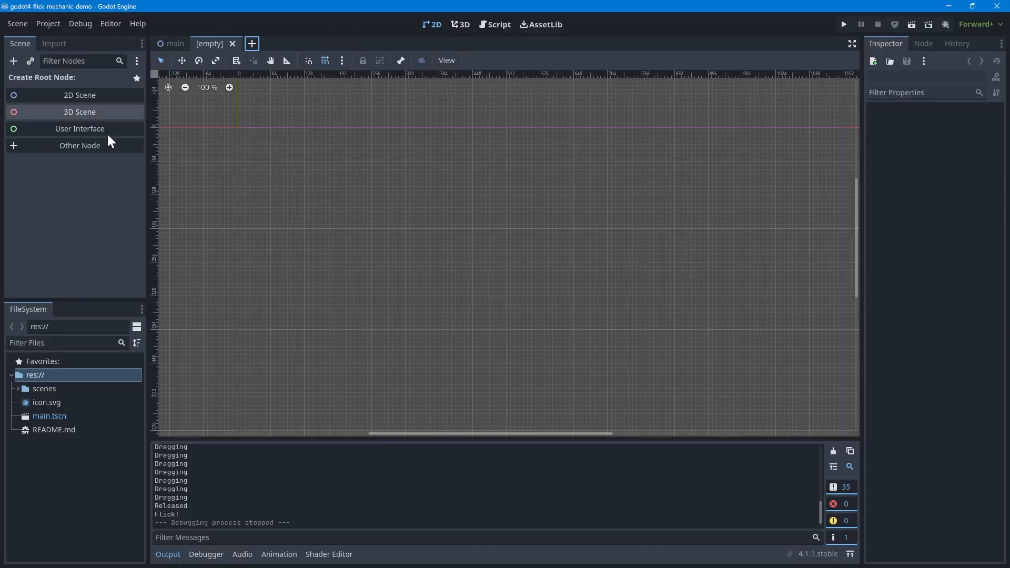
Create an Area2D root node named Buddy and give it a Sprite2D child
{"action": "left_click", "coordinate": [79, 145]}
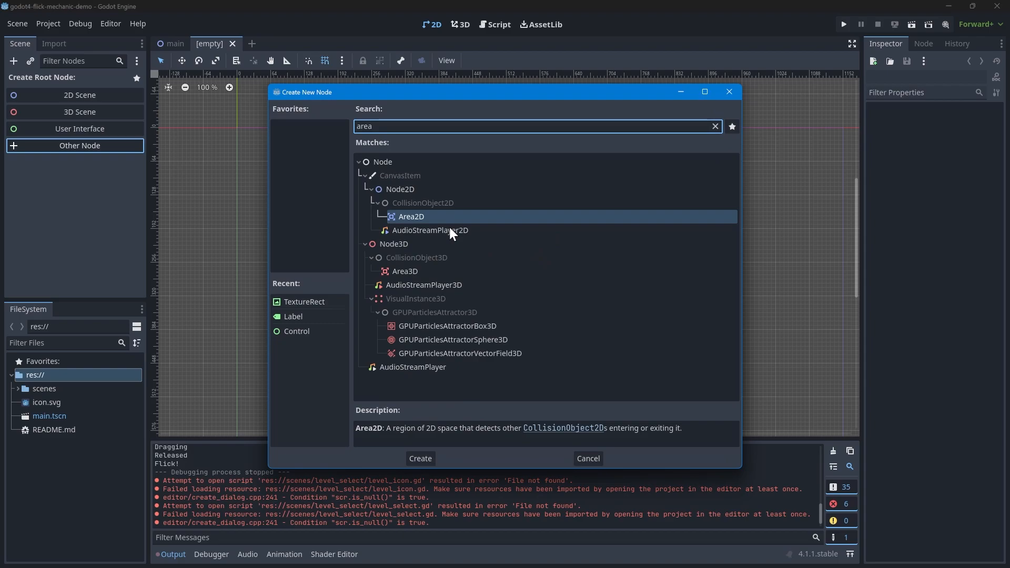
{"action": "left_click", "coordinate": [419, 458]}
{"action": "type", "text": "sp"}
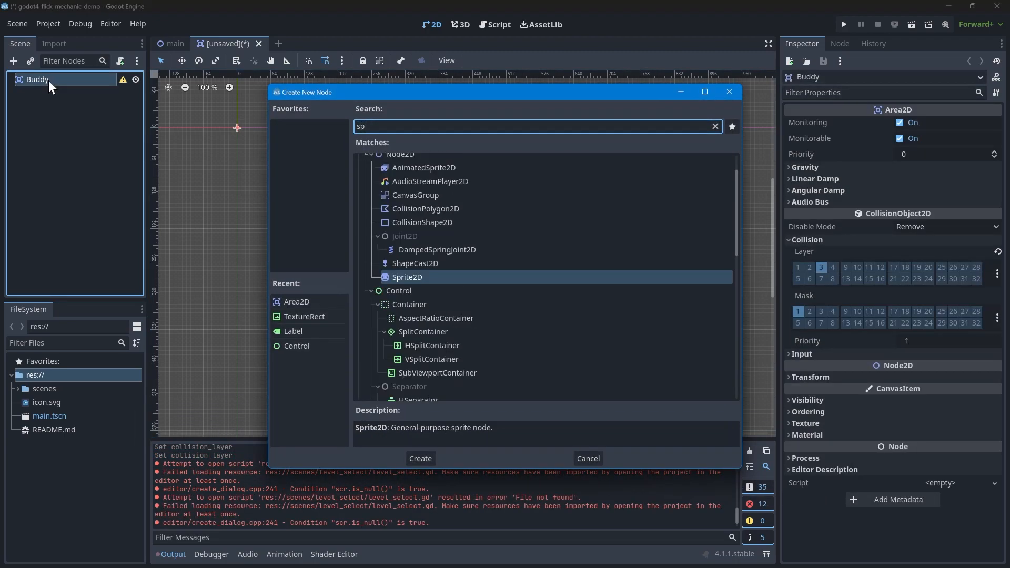
{"action": "left_click", "coordinate": [419, 458]}
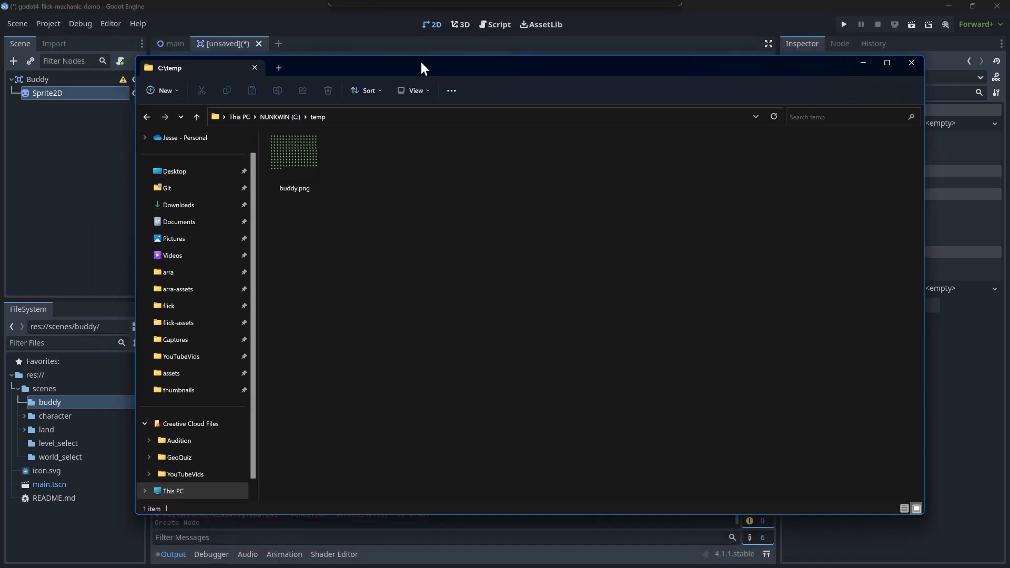
Import buddy.png as the Sprite2D texture with Hframes and Vframes set to 16
{"action": "left_click", "coordinate": [909, 62]}
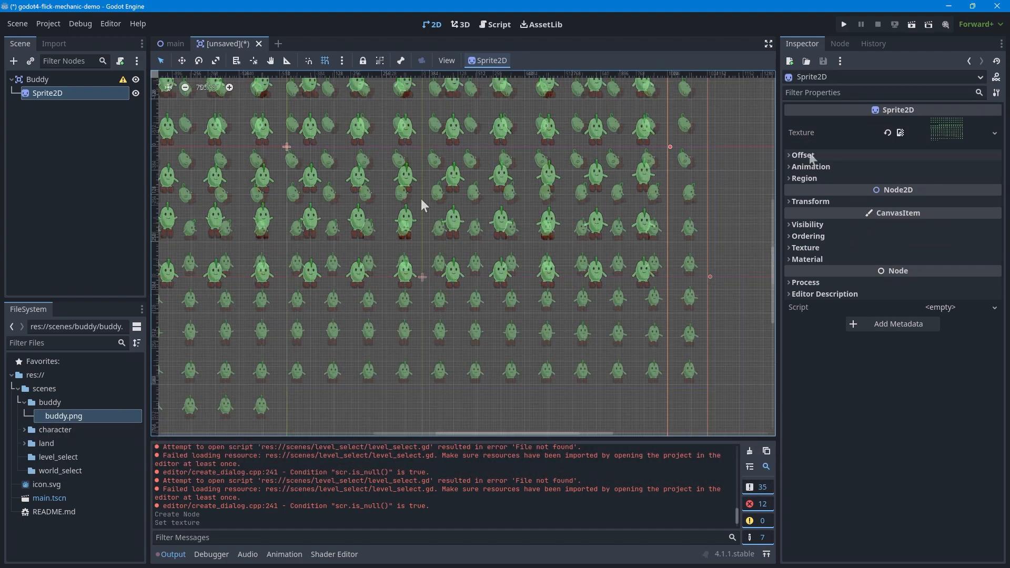
{"action": "left_click", "coordinate": [803, 155]}
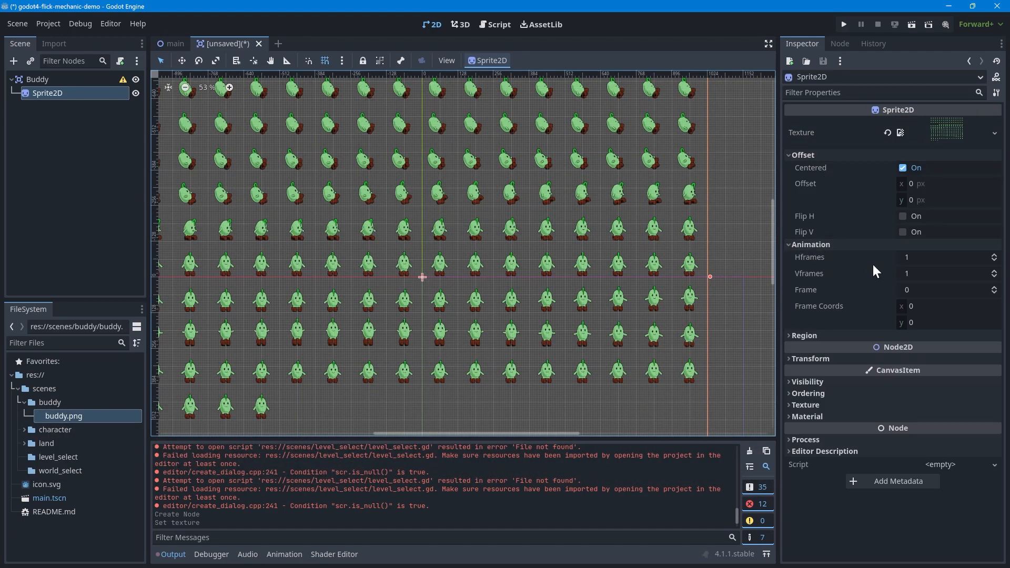
{"action": "type", "text": "16"}
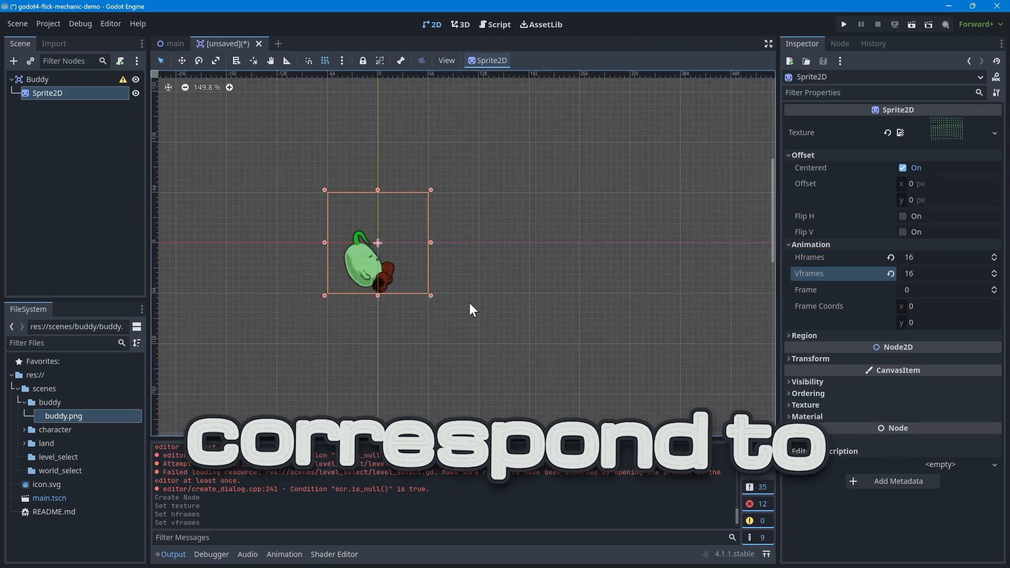
{"action": "left_click", "coordinate": [37, 79]}
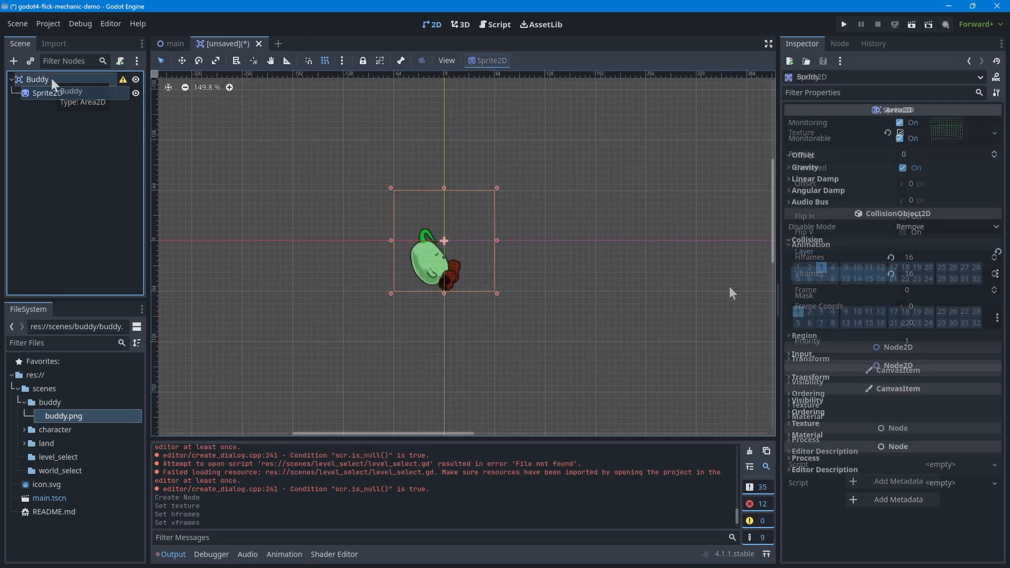
Add a CollisionShape2D child to Buddy and give it a RectangleShape2D
{"action": "type", "text": "collisions"}
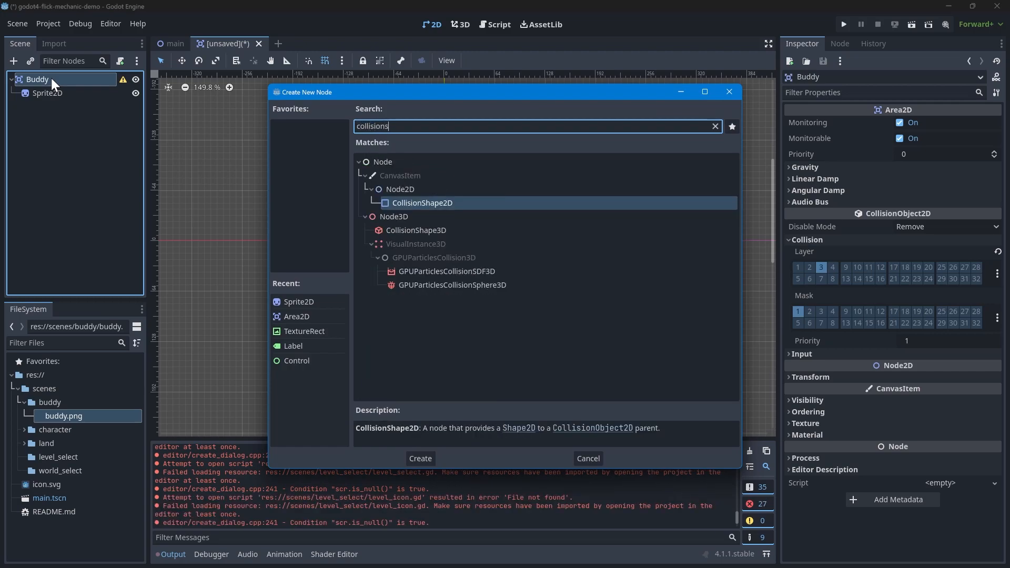
{"action": "left_click", "coordinate": [419, 458]}
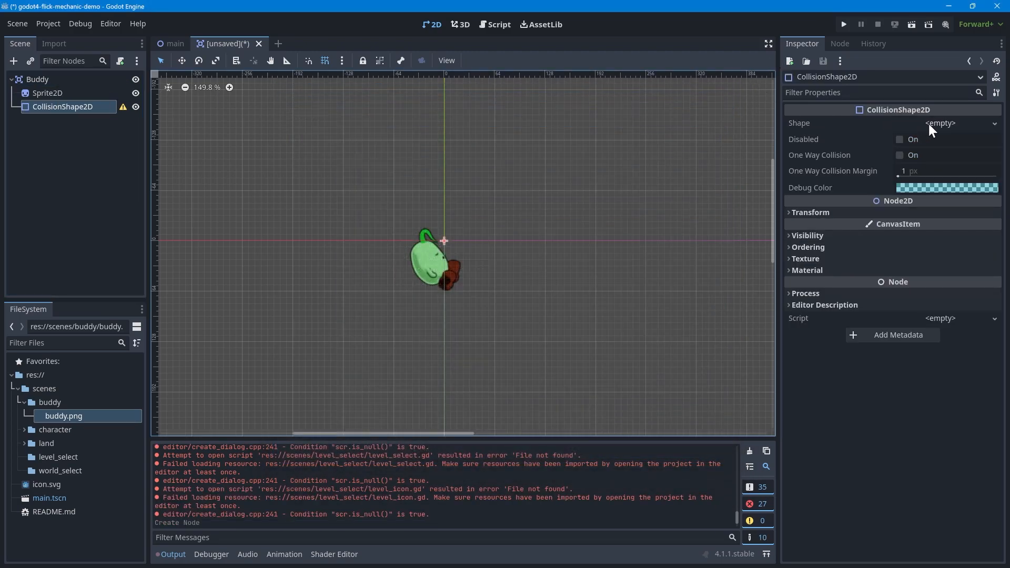
{"action": "left_click", "coordinate": [943, 123]}
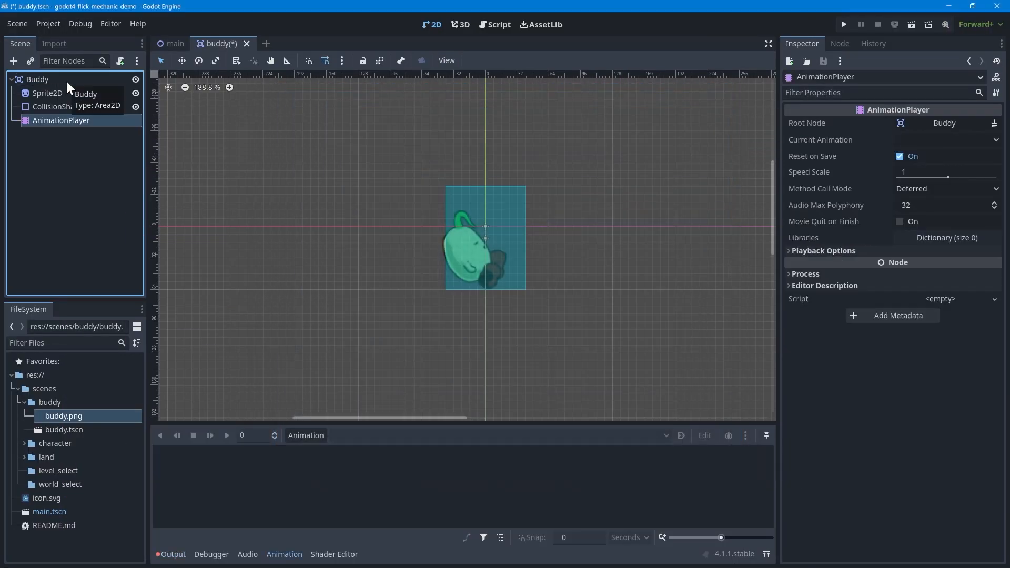
Create a new animation with a discrete Sprite2D Frame track, including a key at frame 60
{"action": "left_click", "coordinate": [305, 435]}
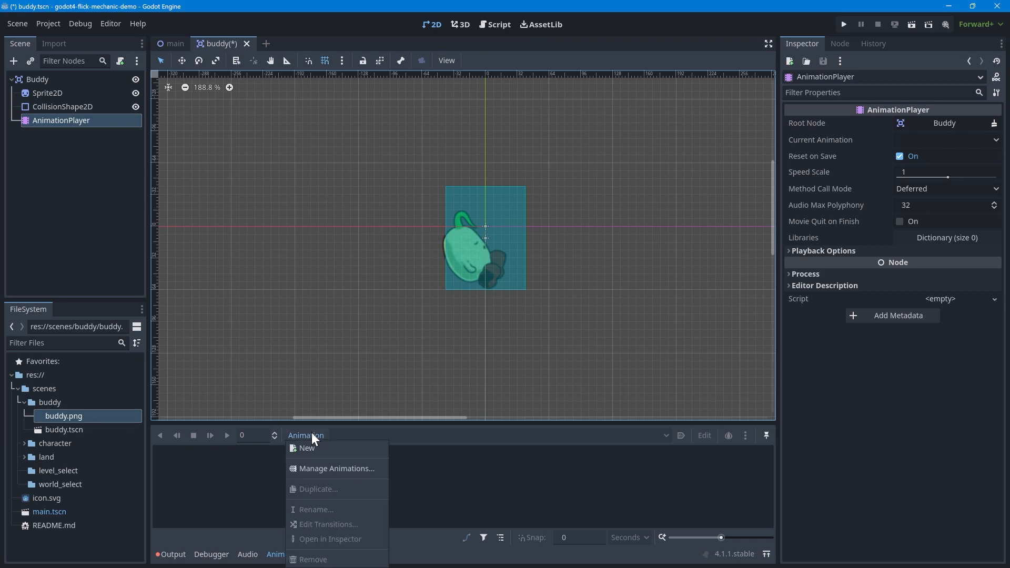
{"action": "left_click", "coordinate": [307, 448]}
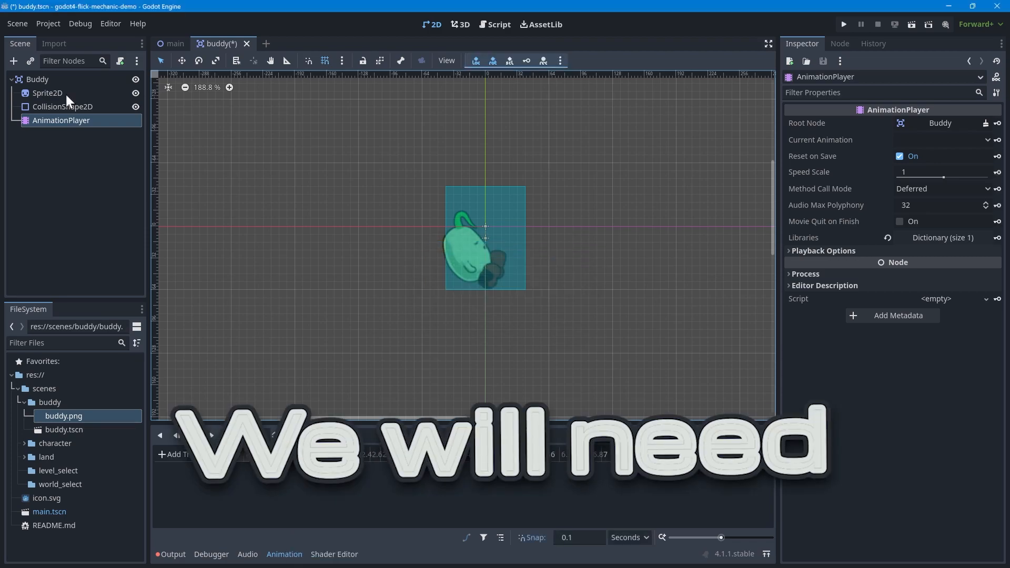
{"action": "left_click", "coordinate": [47, 92]}
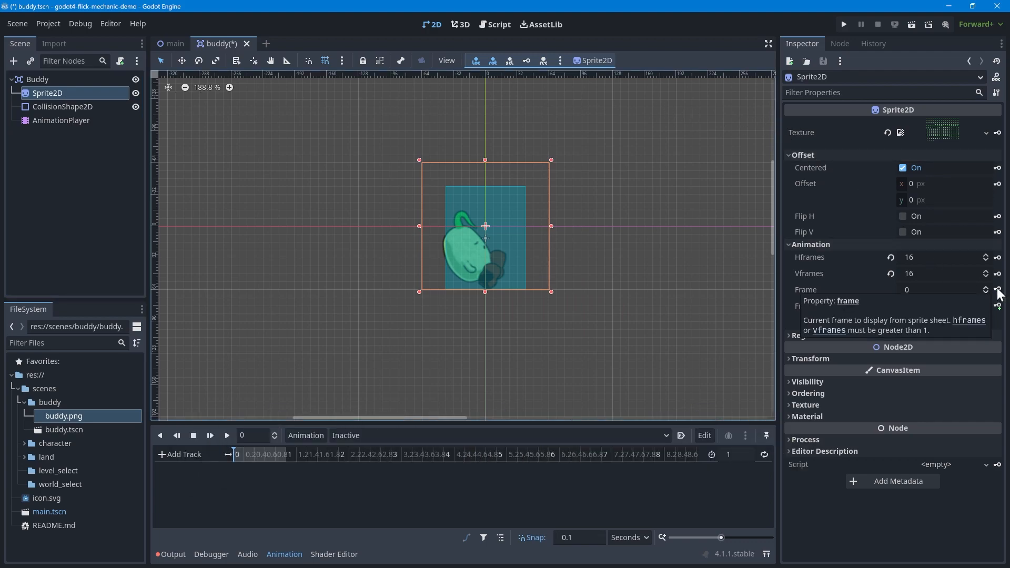
{"action": "left_click", "coordinate": [999, 289]}
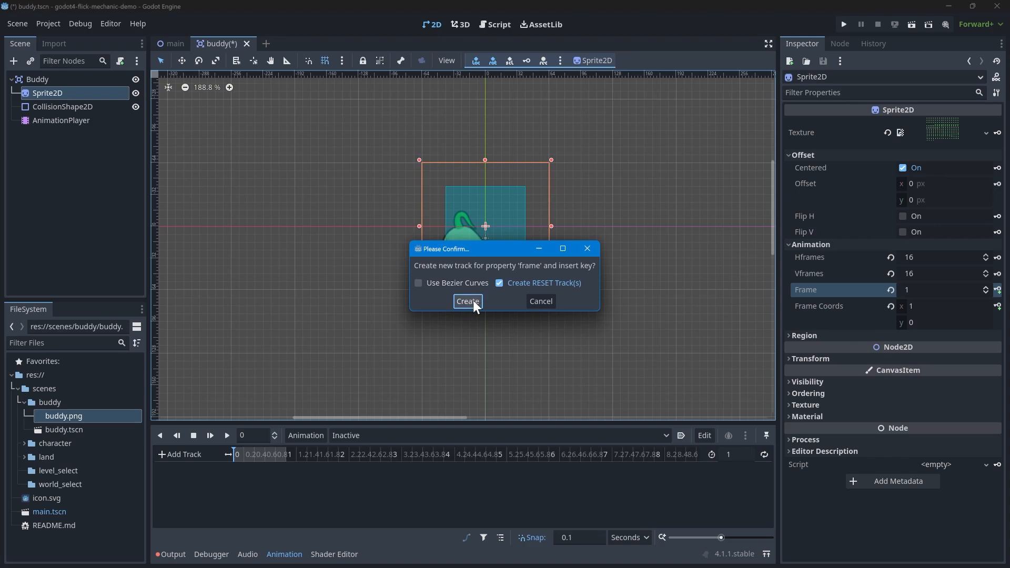
{"action": "left_click", "coordinate": [467, 301]}
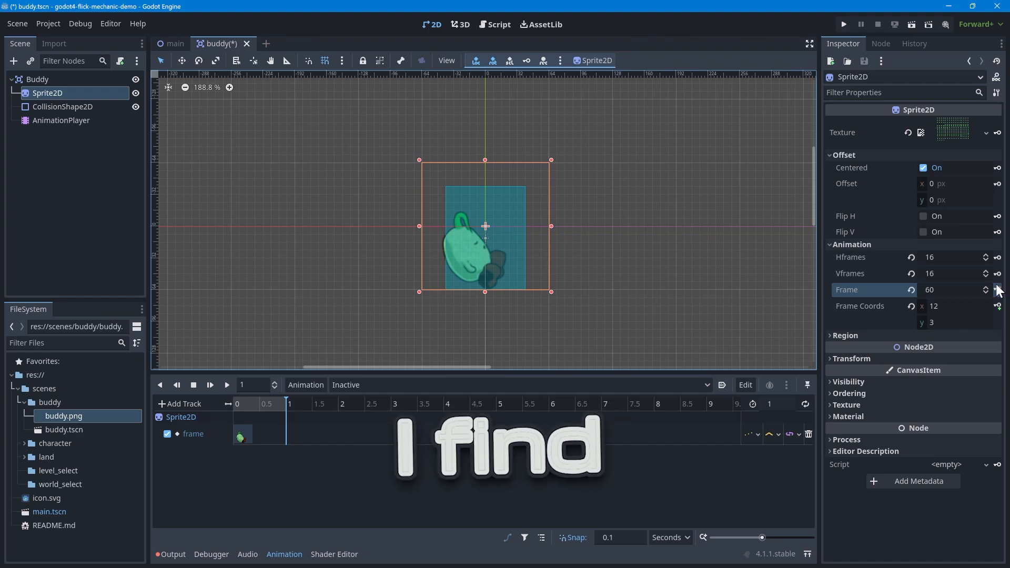
{"action": "left_click", "coordinate": [991, 287]}
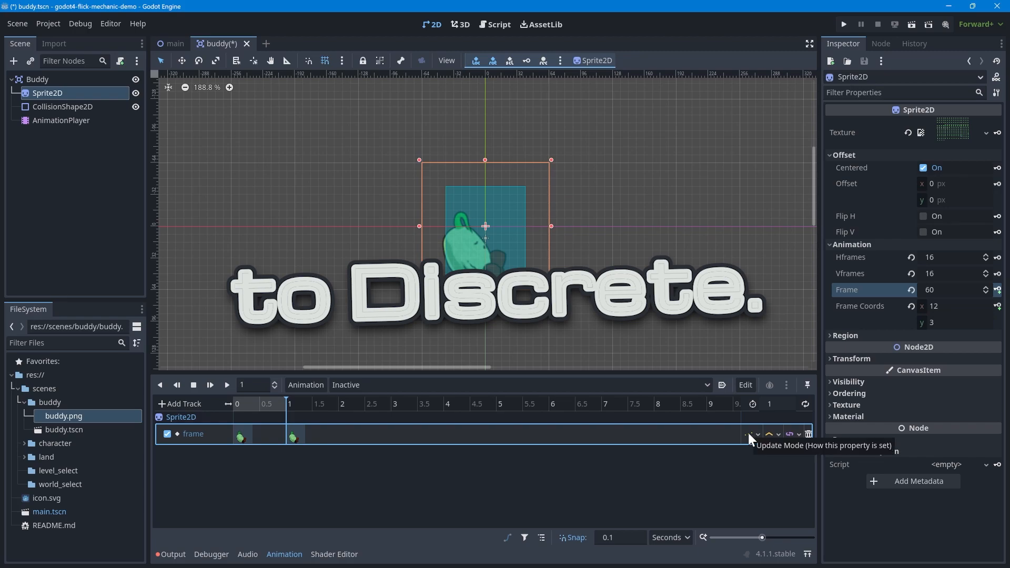
{"action": "left_click", "coordinate": [751, 434]}
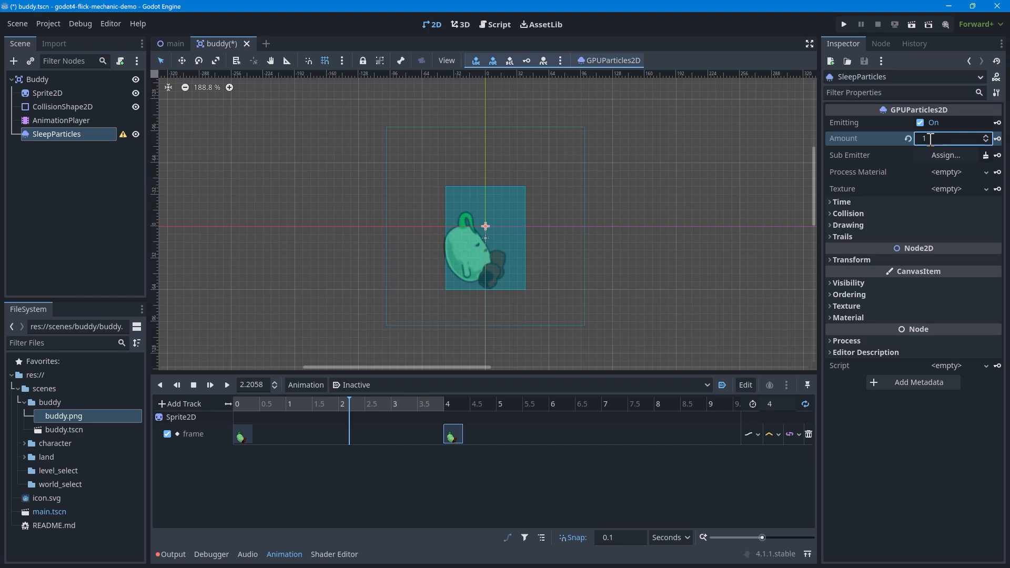
Give SleepParticles Amount 1, a ParticleProcessMaterial, scale 0.1, and a new CurveTexture scale curve
{"action": "left_click", "coordinate": [946, 172]}
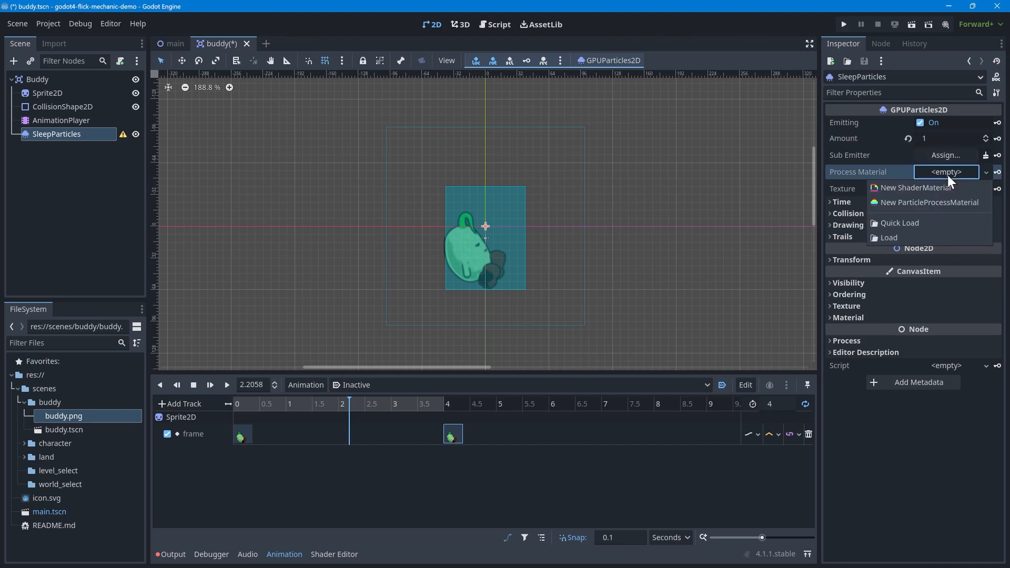
{"action": "left_click", "coordinate": [929, 201]}
{"action": "type", "text": "2"}
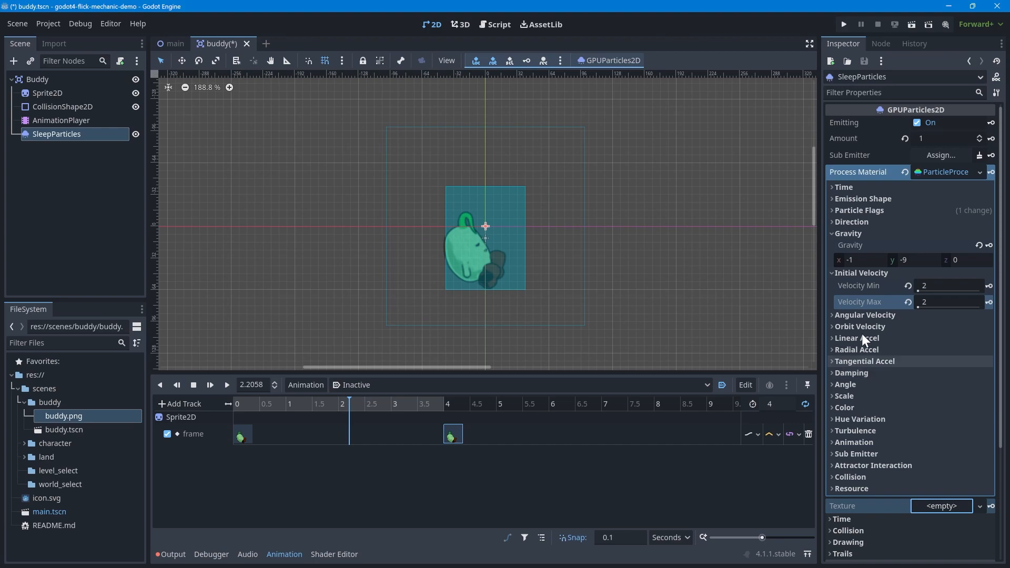
{"action": "left_click", "coordinate": [843, 395]}
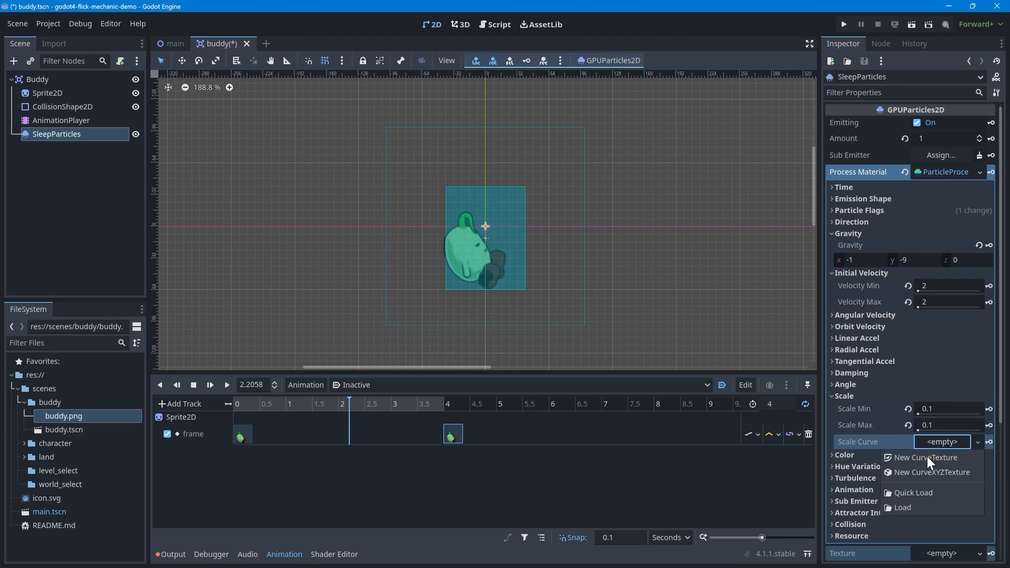
{"action": "left_click", "coordinate": [925, 457]}
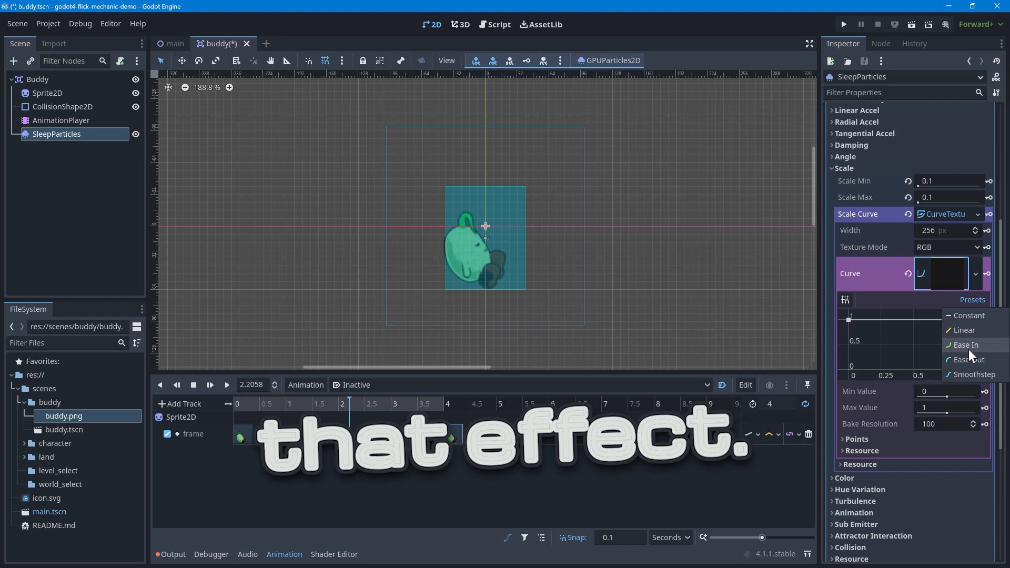
Ease in the scale curve, add a GradientTexture1D color ramp, and import fx_bubble.png
{"action": "left_click", "coordinate": [965, 345]}
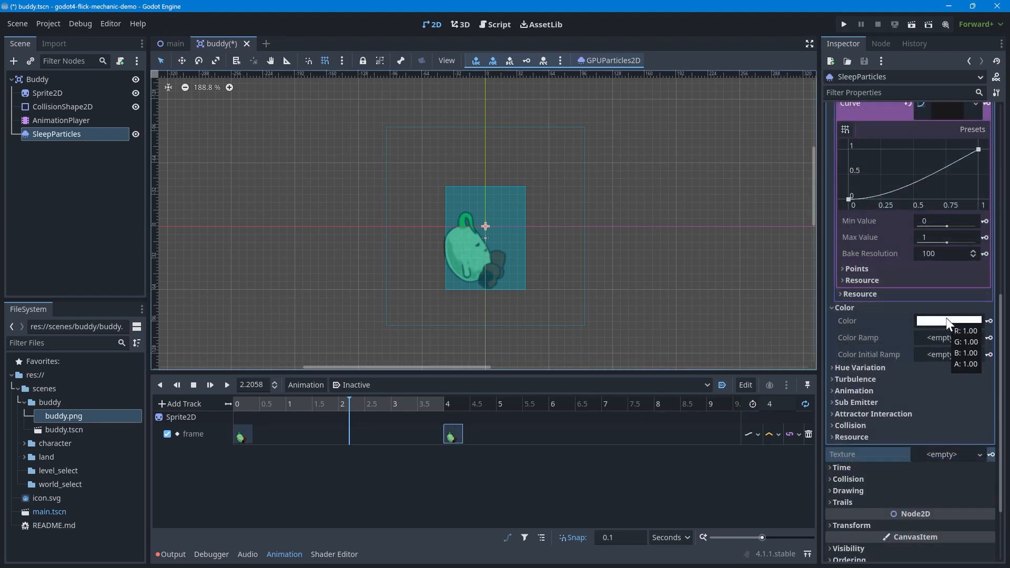
{"action": "left_click", "coordinate": [941, 336]}
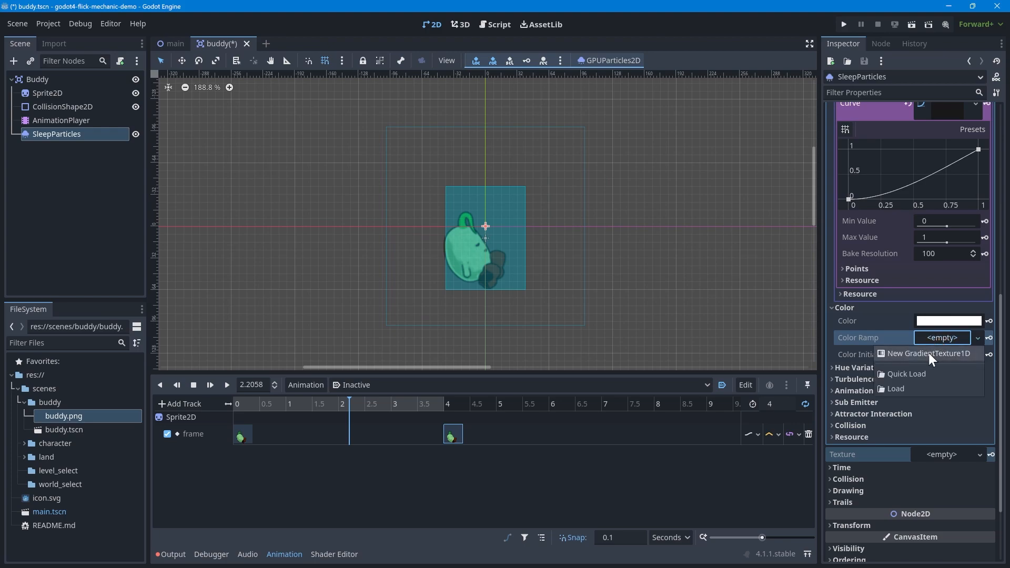
{"action": "left_click", "coordinate": [927, 353]}
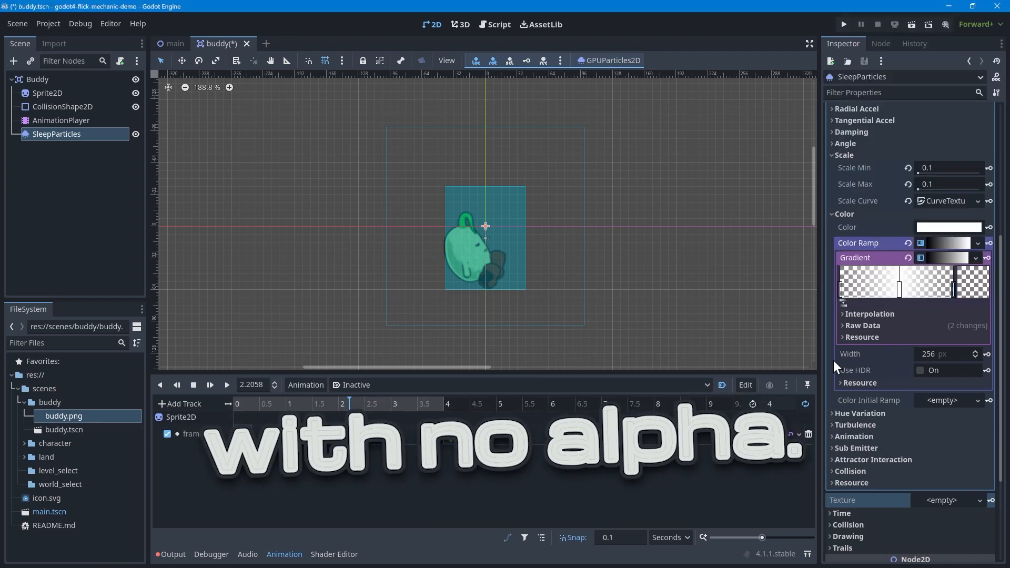
{"action": "left_click", "coordinate": [842, 325]}
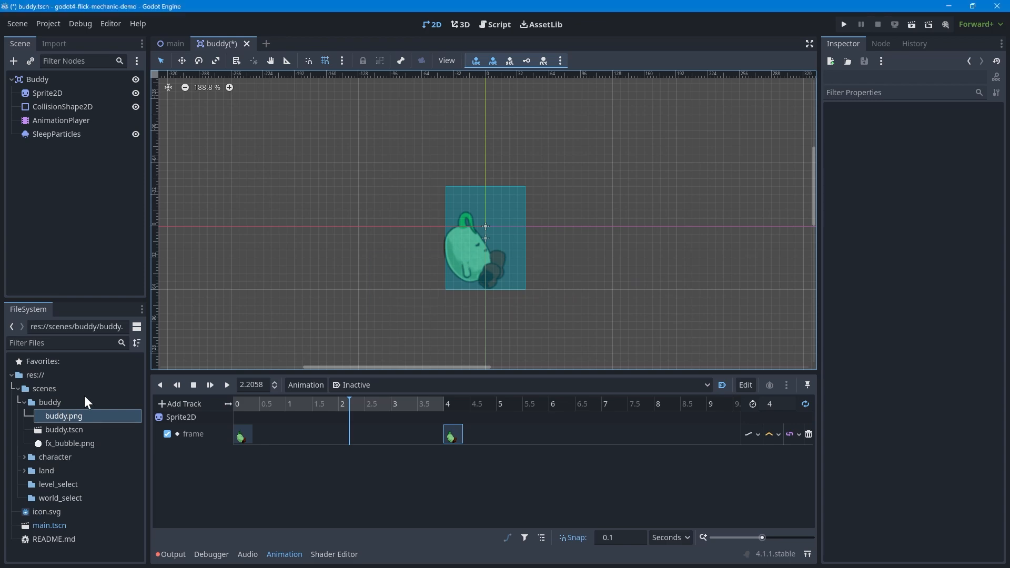
Texture SleepParticles with fx_bubble.png and move the emitter over Buddy
{"action": "left_click", "coordinate": [57, 134]}
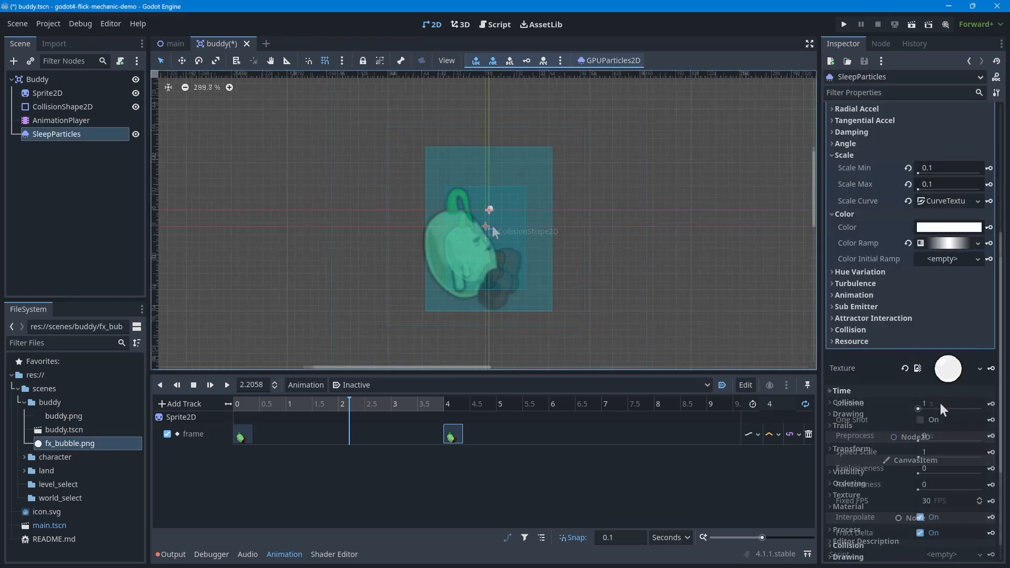
{"action": "left_click", "coordinate": [947, 404]}
{"action": "type", "text": "4"}
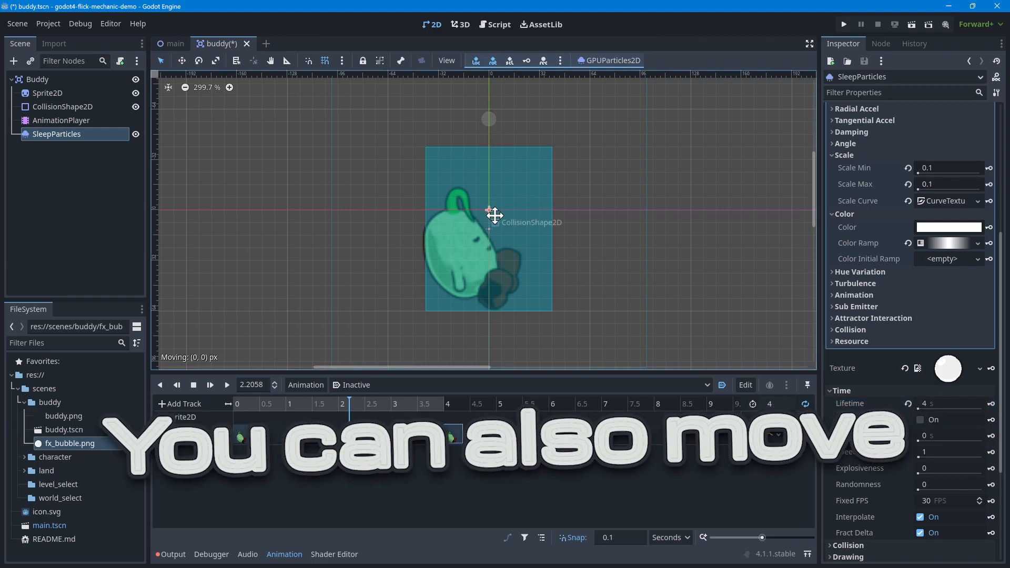
{"action": "left_click_drag", "start_coordinate": [494, 215], "coordinate": [502, 232]}
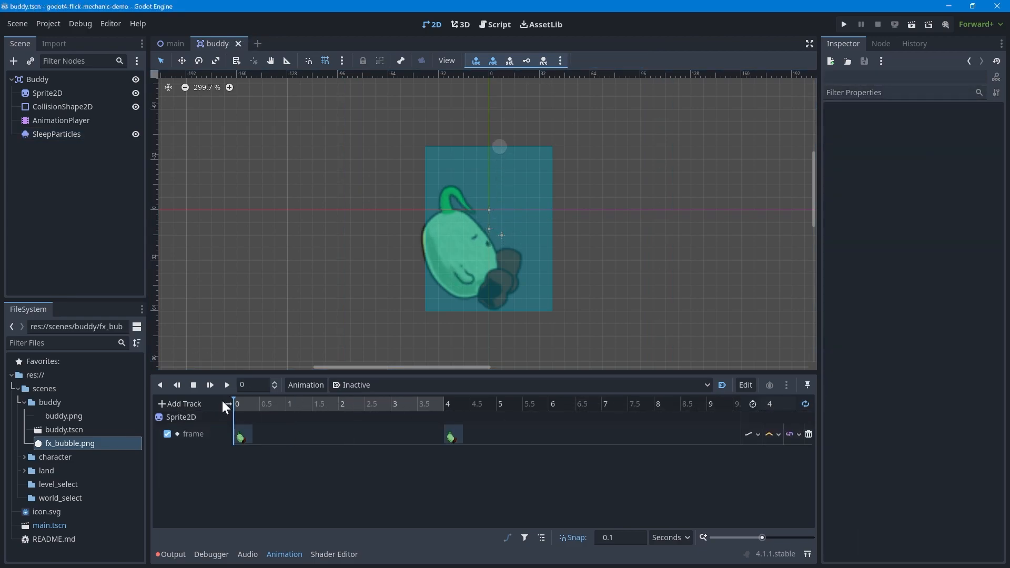
Key the SleepParticles Emitting property at time 0 in the animation
{"action": "left_click", "coordinate": [56, 134]}
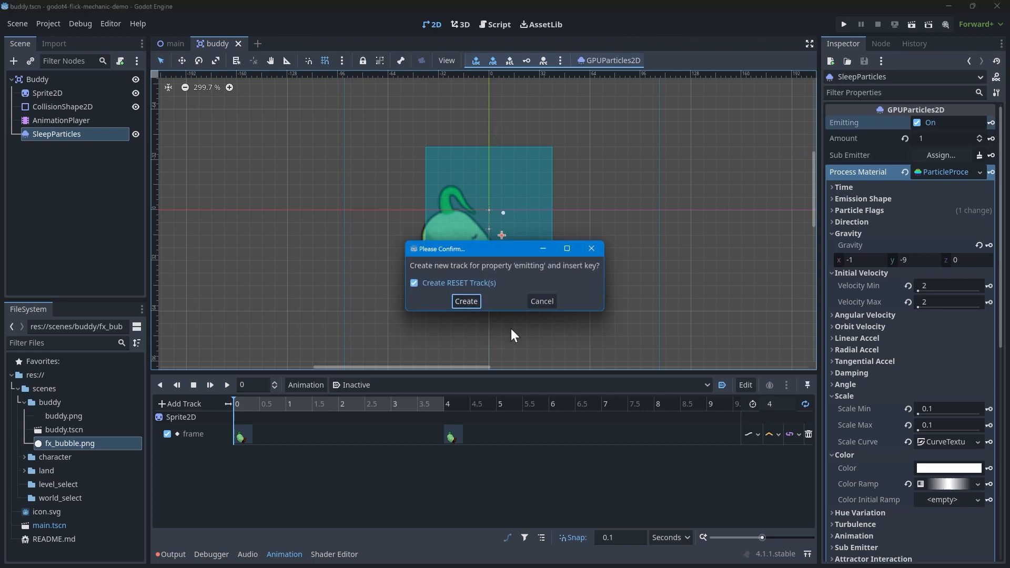
{"action": "left_click", "coordinate": [464, 300]}
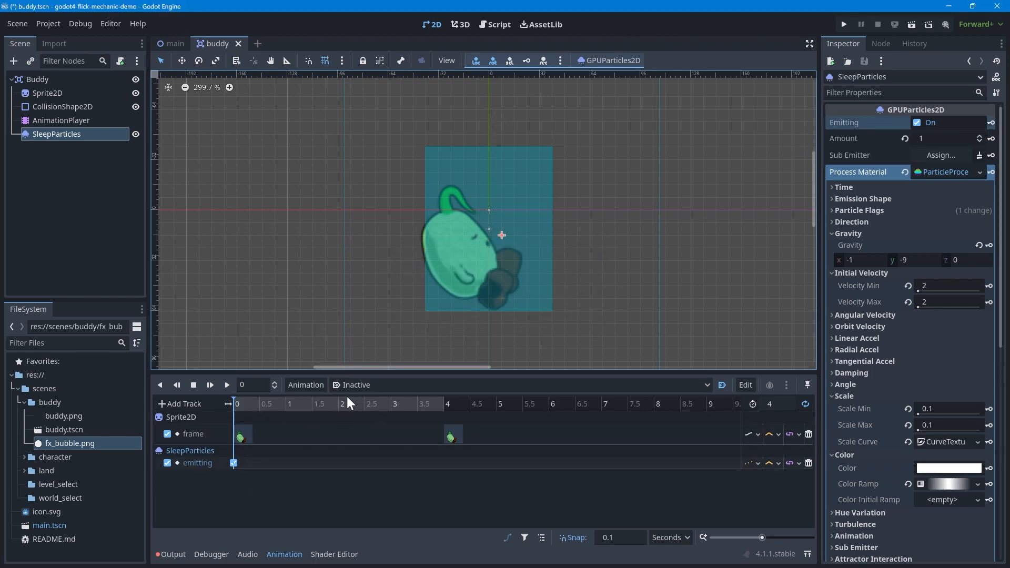
{"action": "left_click", "coordinate": [209, 384]}
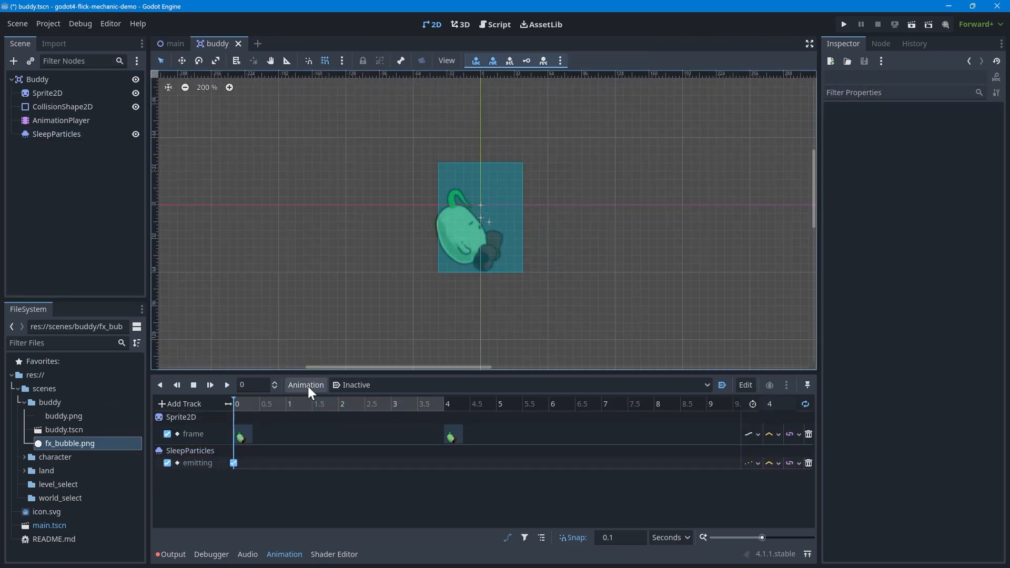
Duplicate the current animation under the name Get
{"action": "left_click", "coordinate": [305, 384]}
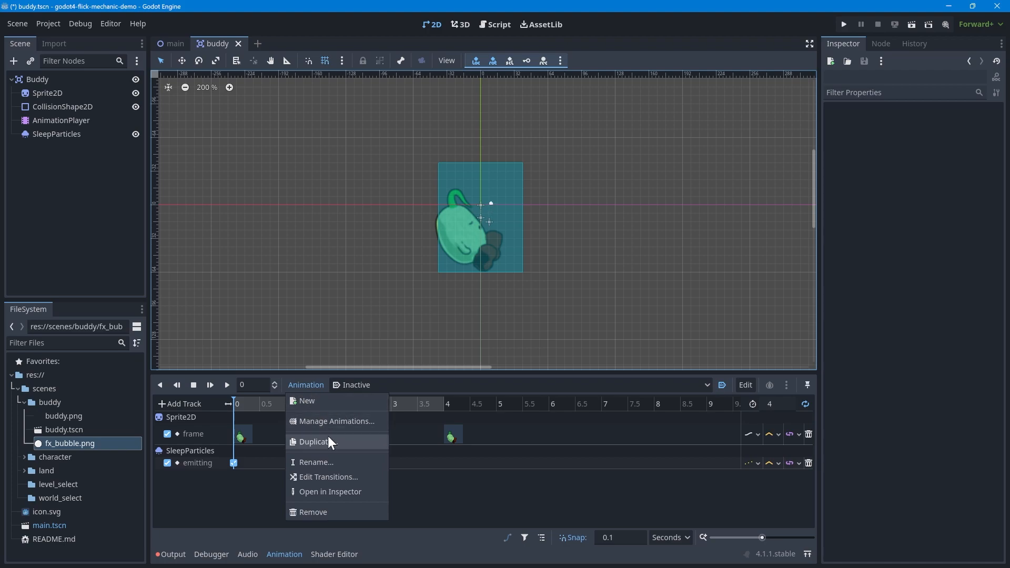
{"action": "left_click", "coordinate": [314, 442]}
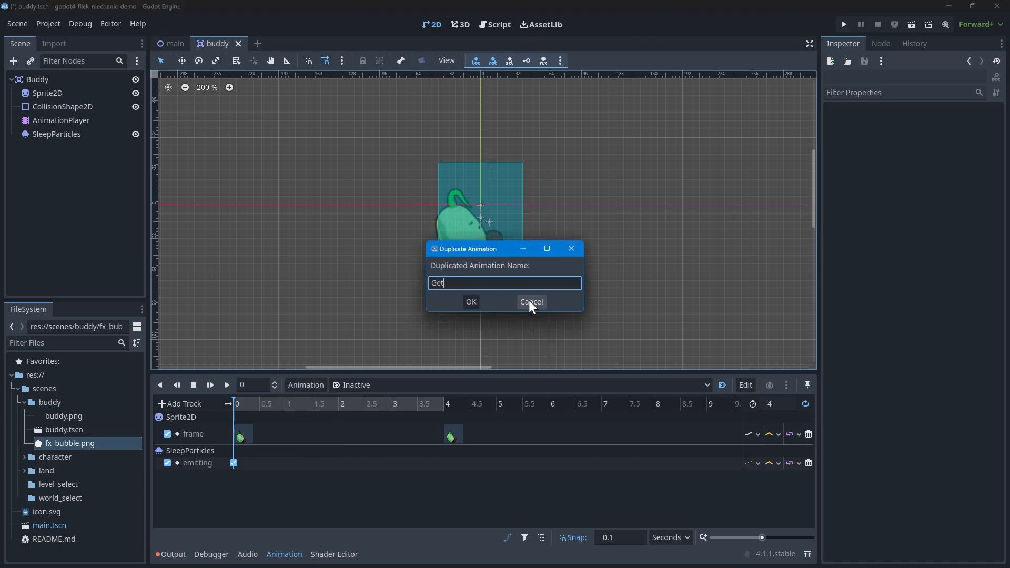
{"action": "left_click", "coordinate": [470, 301]}
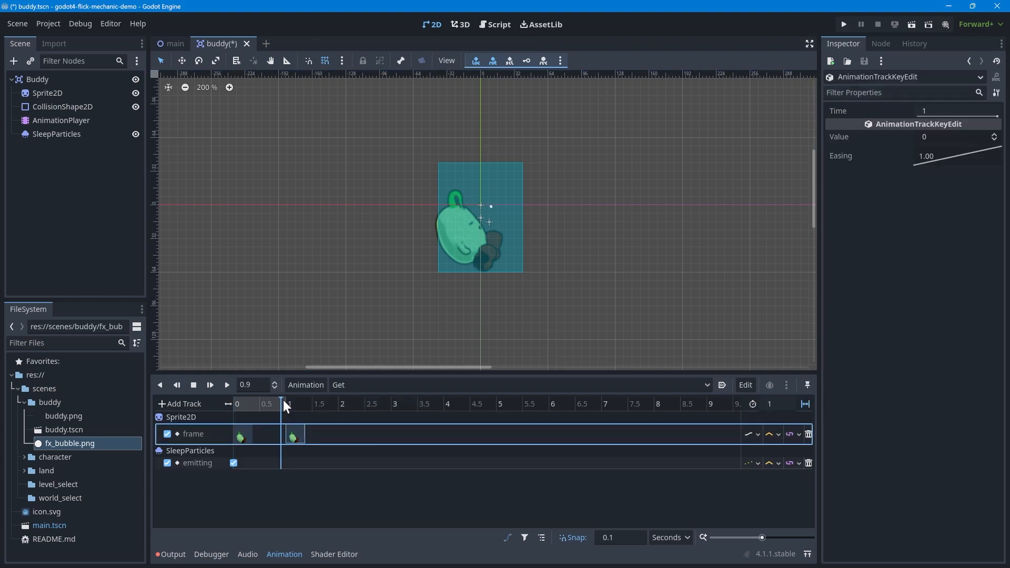
Retime the duplicate so its second frame key sits at 1 second
{"action": "left_click", "coordinate": [47, 92]}
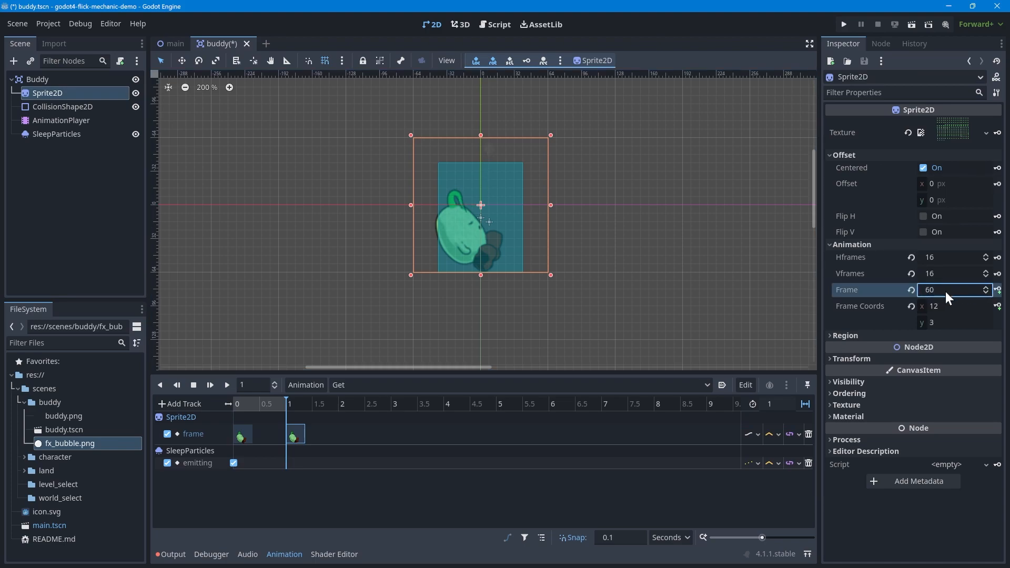
{"action": "type", "text": "130"}
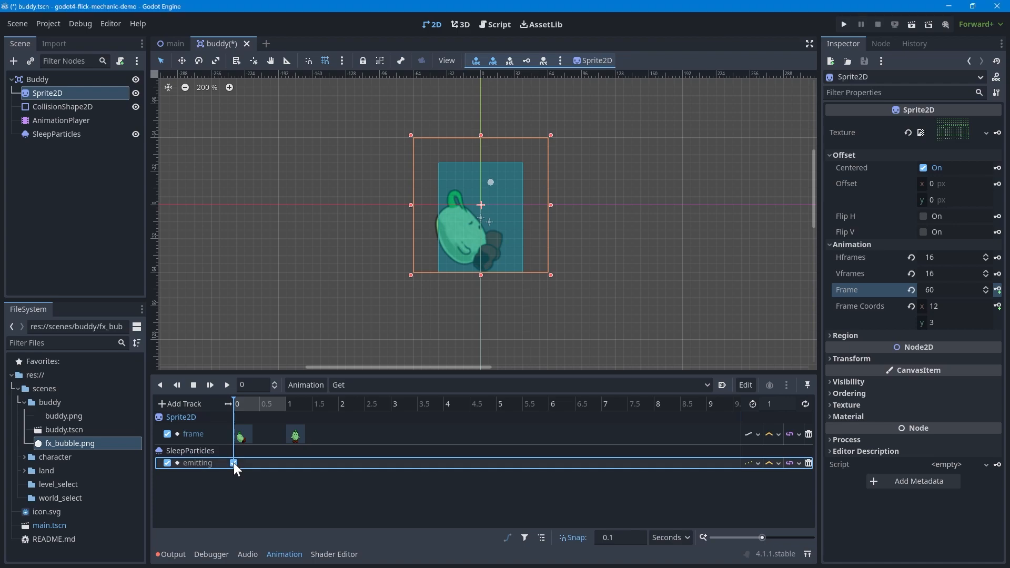
{"action": "left_click", "coordinate": [233, 462]}
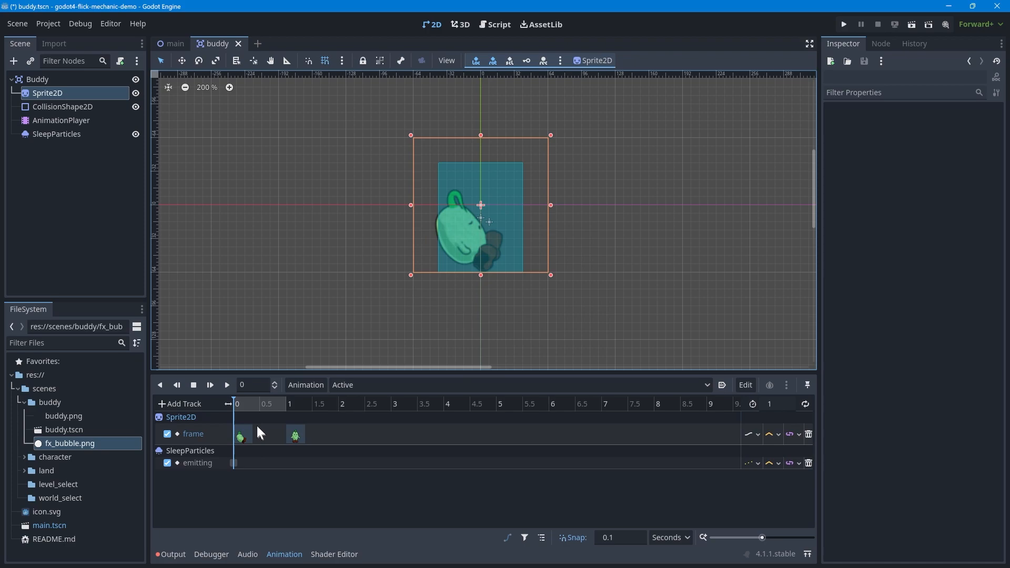
Key the awake Buddy pose on the frame keys and switch the emitting key off
{"action": "left_click_drag", "start_coordinate": [294, 434], "coordinate": [360, 434]}
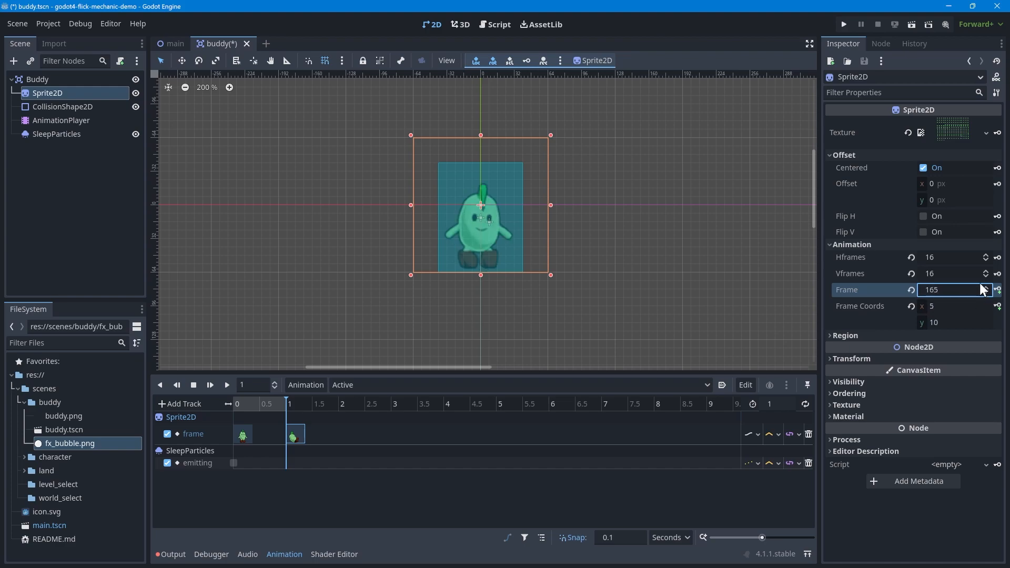
{"action": "left_click", "coordinate": [984, 286]}
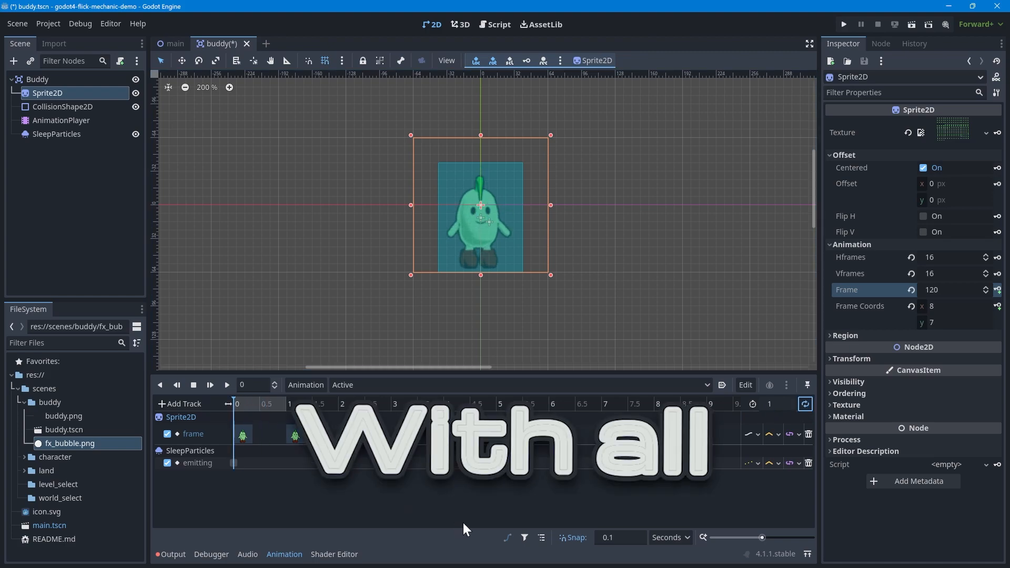
{"action": "left_click", "coordinate": [226, 385]}
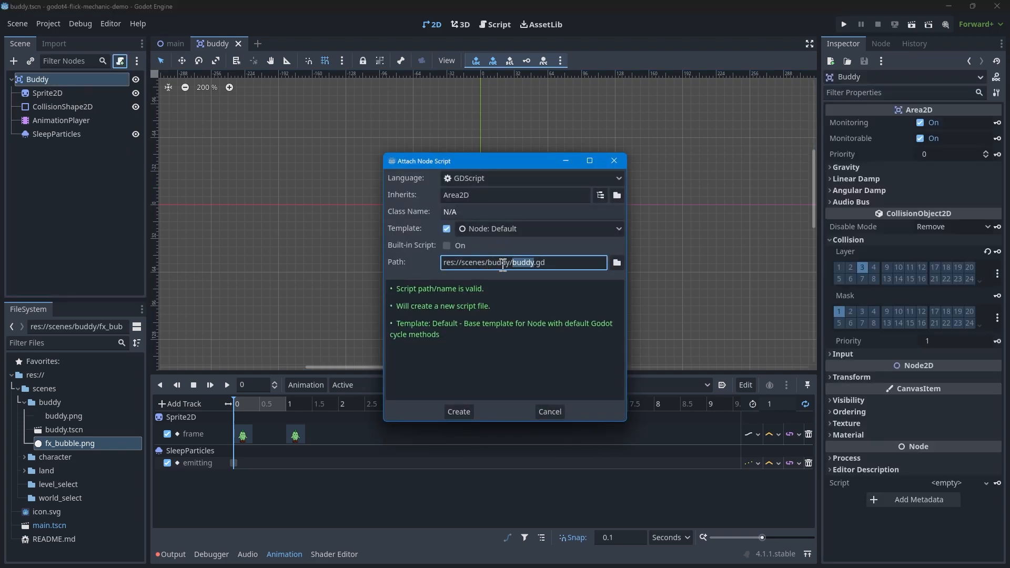
Create res://scenes/buddy/buddy.gd on the Buddy node and declare class_name Buddy
{"action": "left_click", "coordinate": [458, 412]}
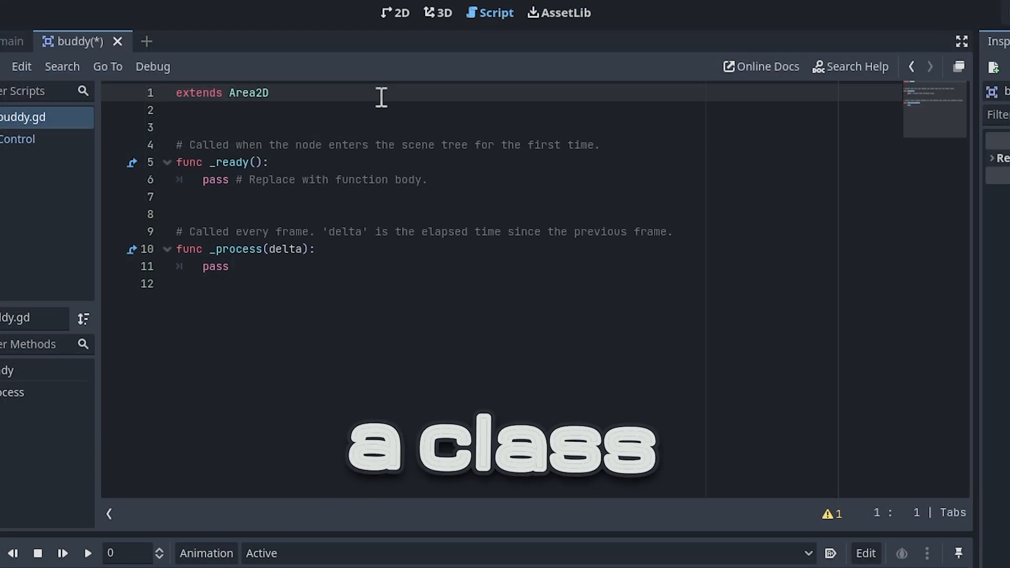
{"action": "type", "text": "class_name Buddy"}
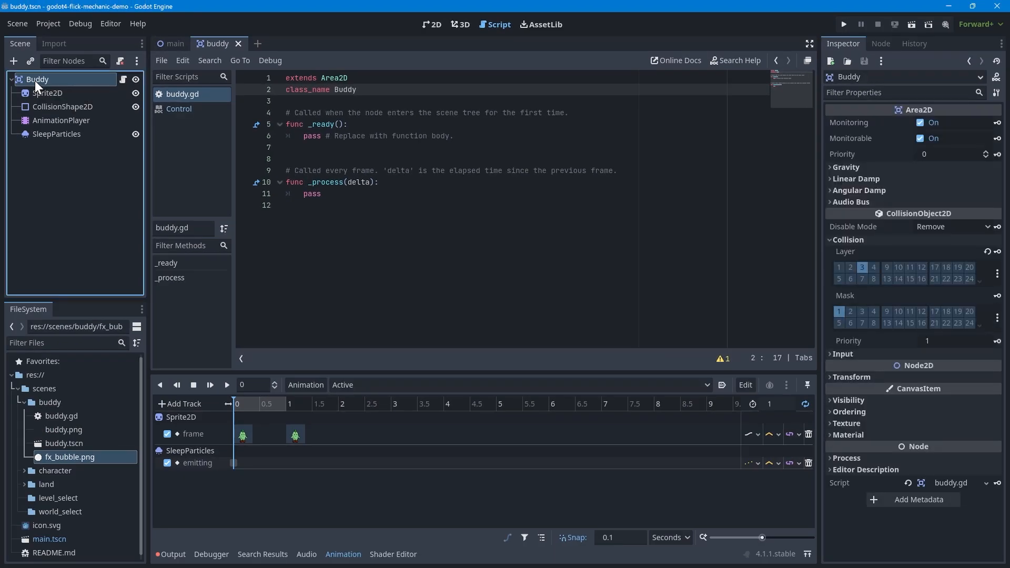
Connect Buddy's body_entered and AnimationPlayer's animation_finished signals to new handlers in buddy.gd
{"action": "left_click", "coordinate": [879, 43]}
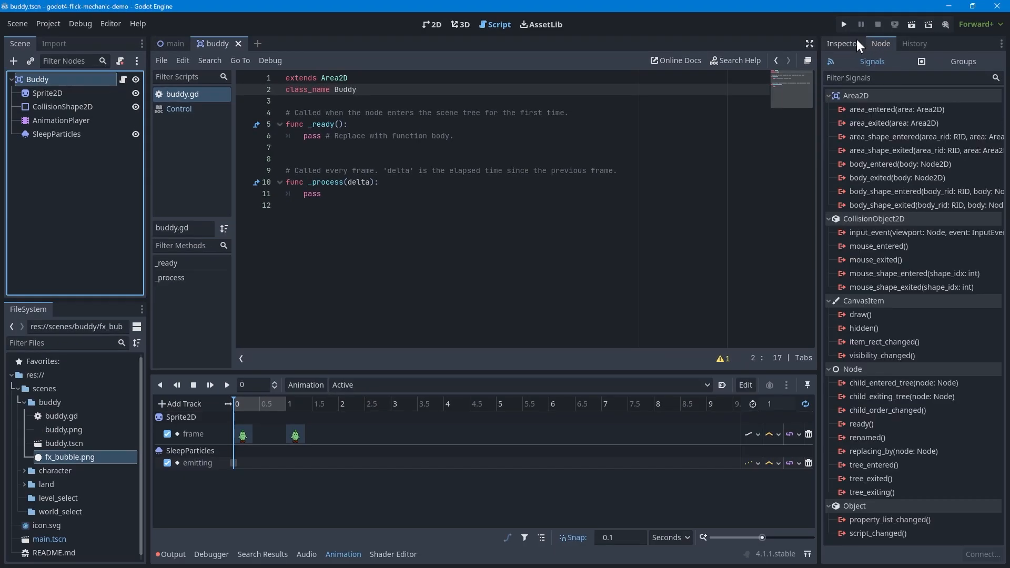
{"action": "mouse_move", "coordinate": [890, 163]}
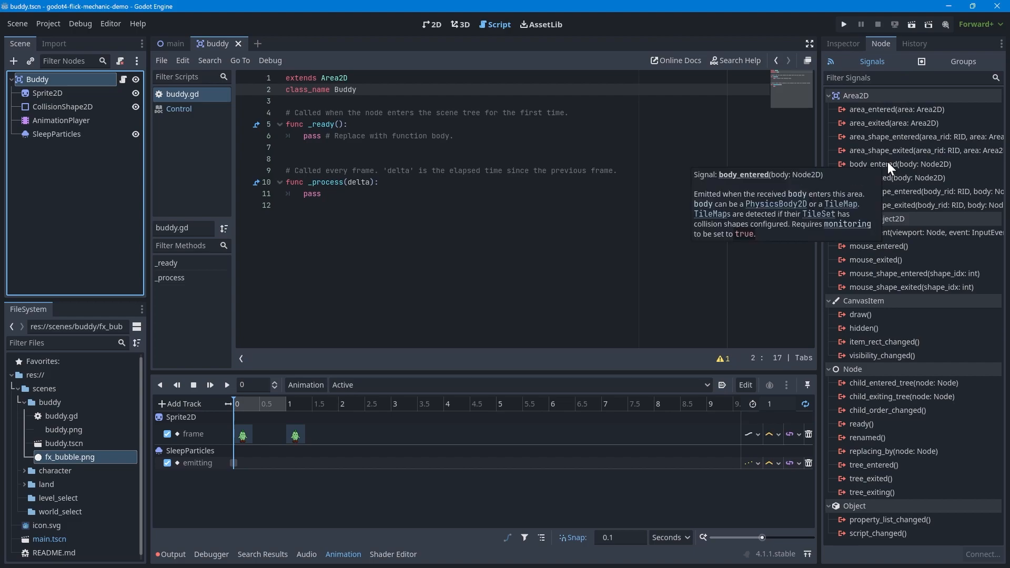
{"action": "double_click", "coordinate": [891, 163]}
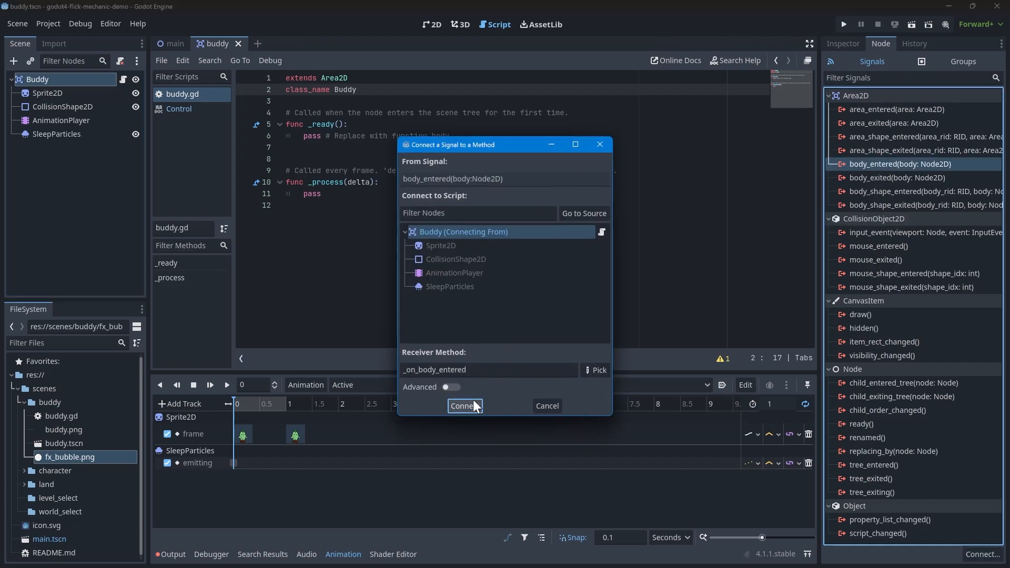
{"action": "left_click", "coordinate": [464, 405]}
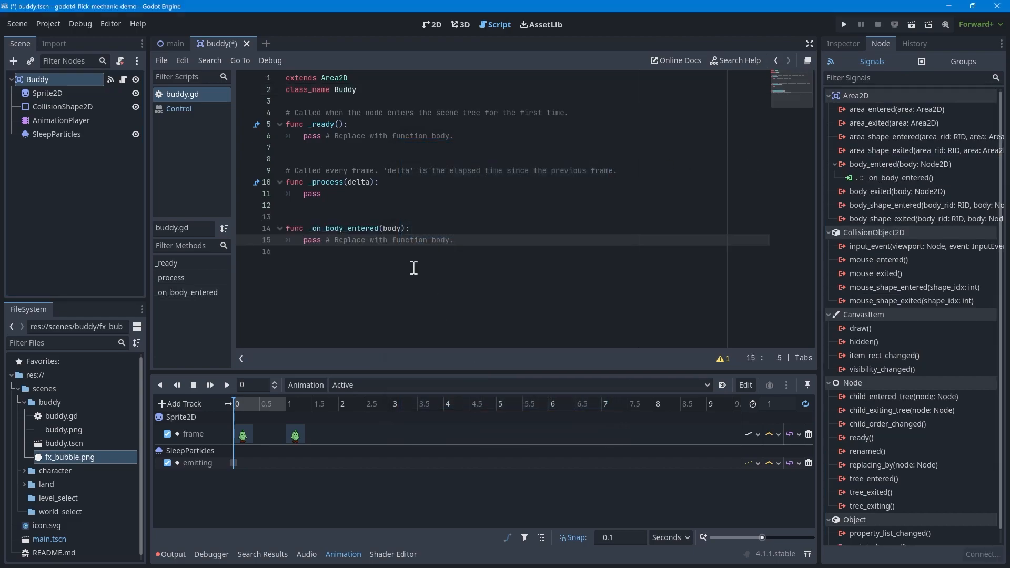
{"action": "left_click", "coordinate": [60, 120]}
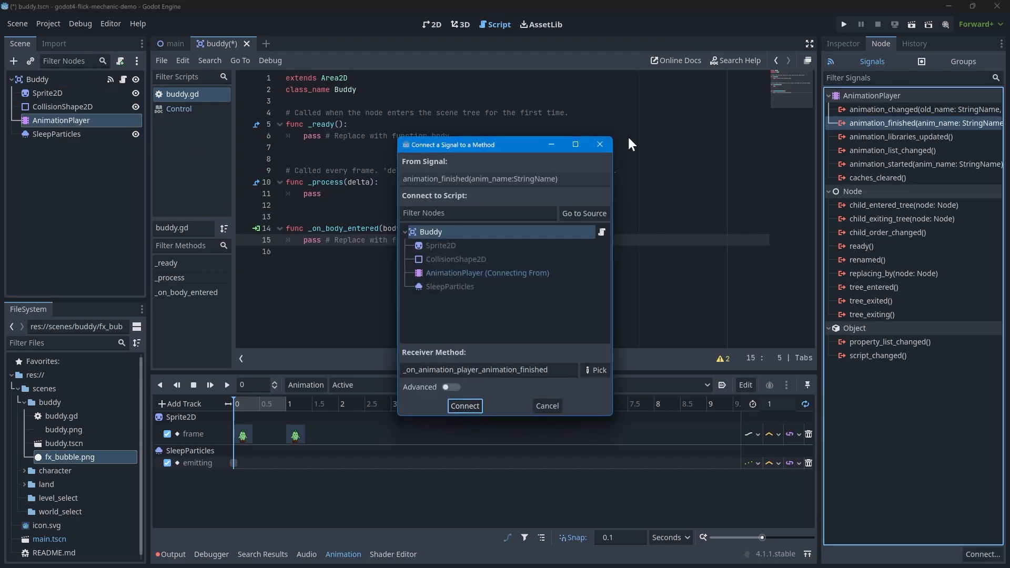
{"action": "left_click", "coordinate": [464, 406]}
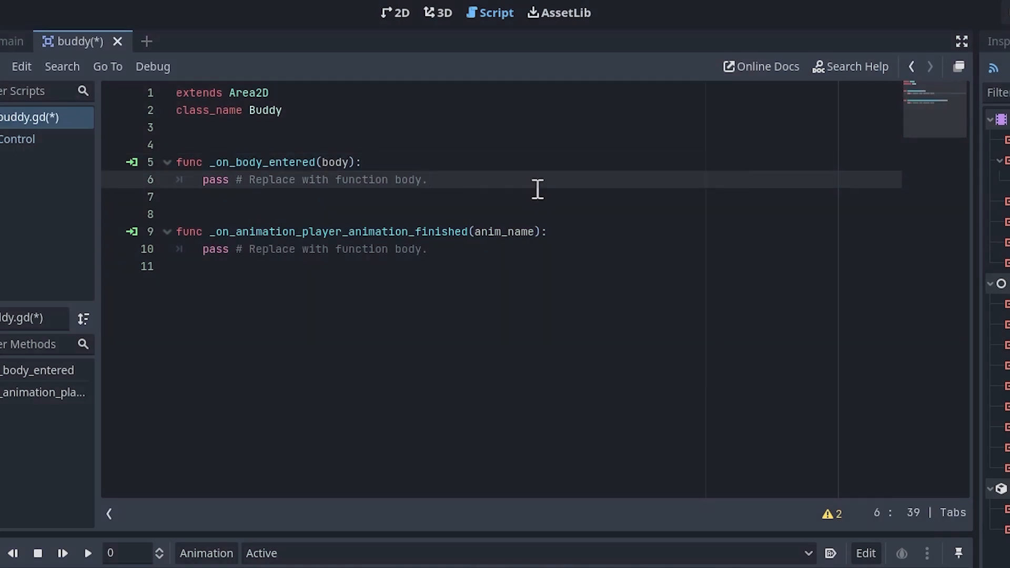
Make body_entered play "Get" and defer disabling collision, then play "Active" after Get
{"action": "type", "text": "$AnimationPlayer.play(\"Get"}
{"action": "left_click", "coordinate": [501, 197]}
{"action": "type", "text": "$CollisionShape2D.set_de"}
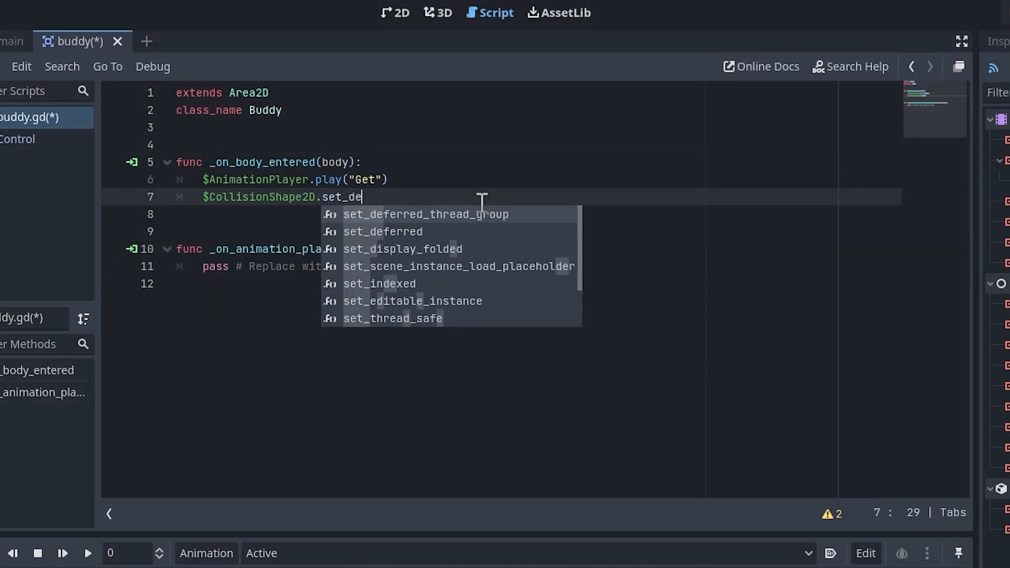
{"action": "type", "text": "ferred(\"disabled\", true"}
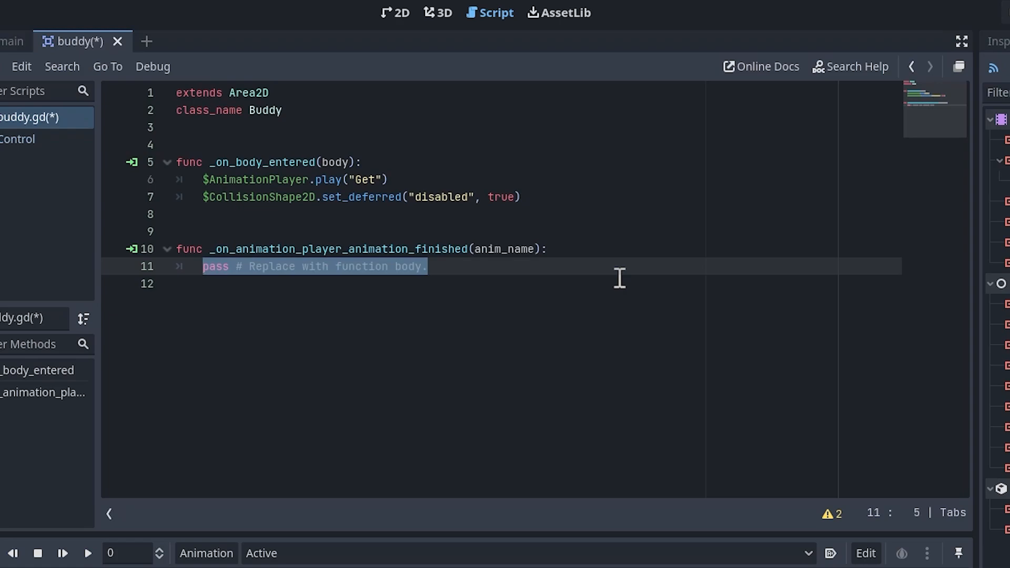
{"action": "type", "text": "if anim_name == \"Get\":"}
{"action": "type", "text": "$animationpl"}
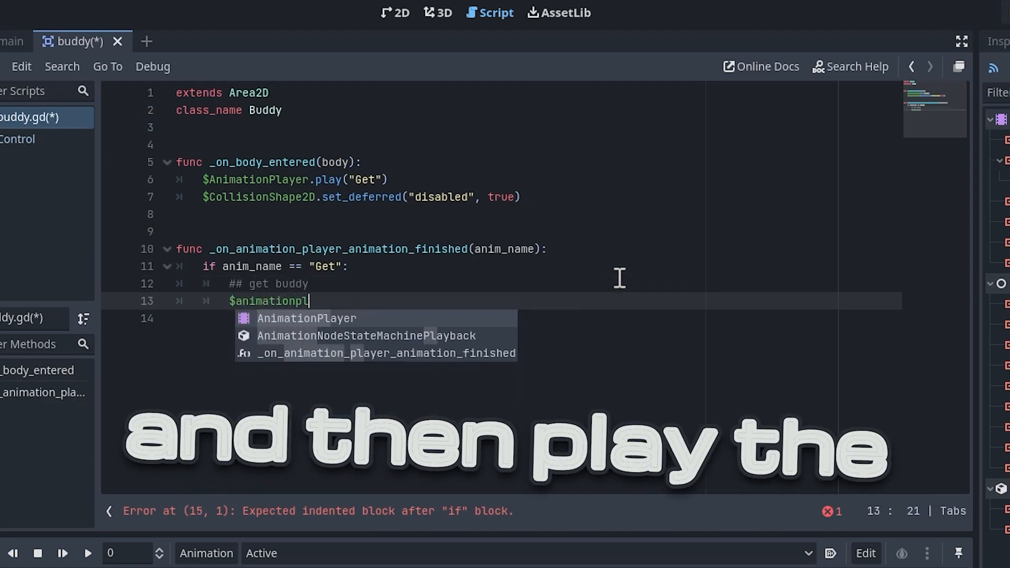
{"action": "type", "text": "AnimationPlayer.play(\"Active\")"}
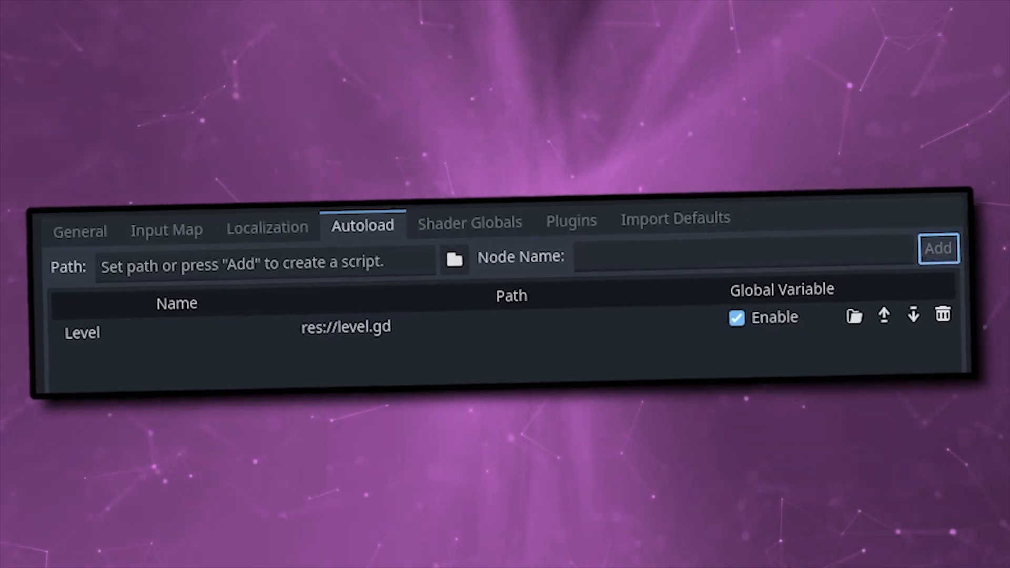
Add a Level autoload in Project Settings, backed by a newly created level.gd
{"action": "left_click", "coordinate": [48, 23]}
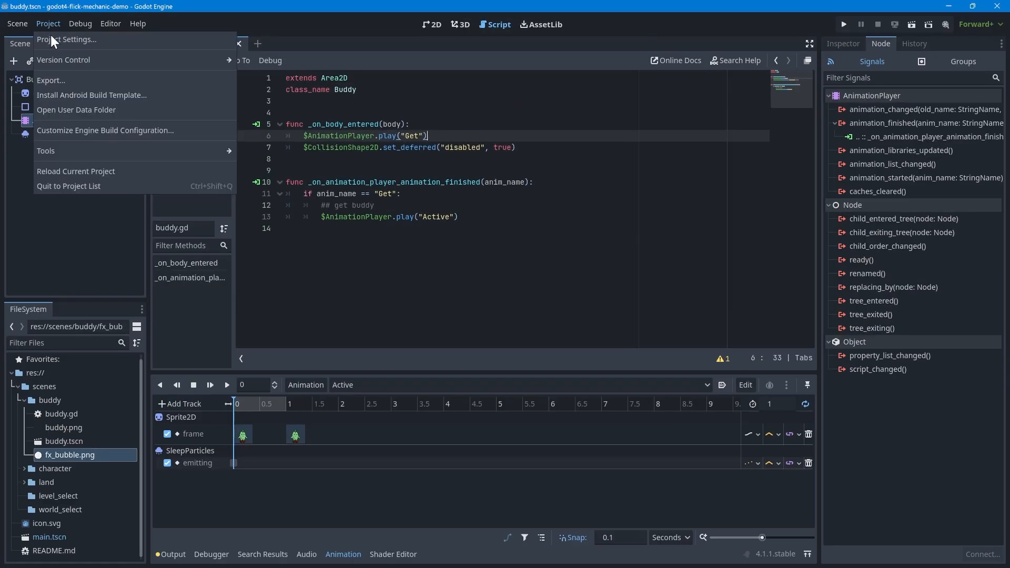
{"action": "left_click", "coordinate": [66, 40]}
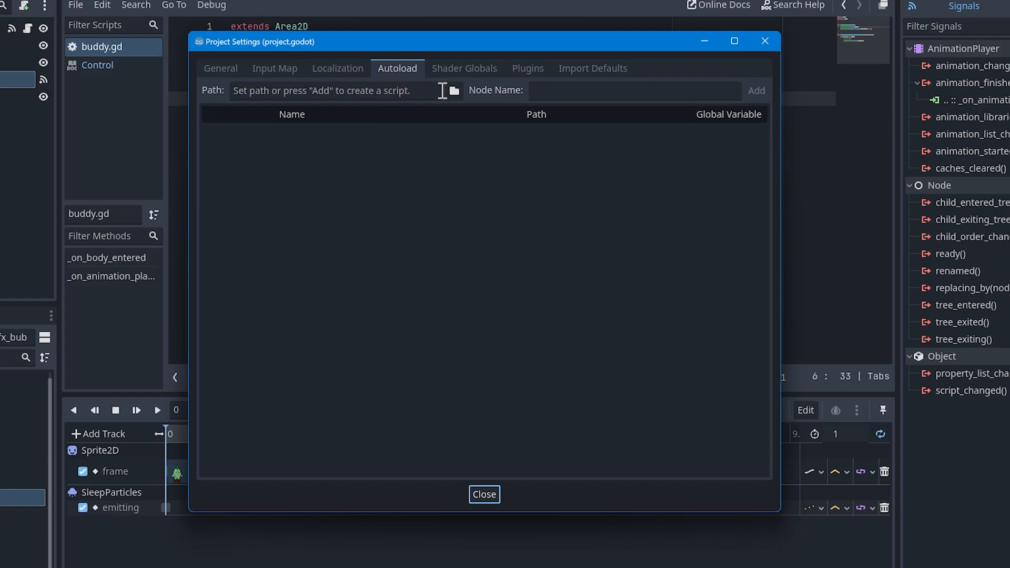
{"action": "type", "text": "Level"}
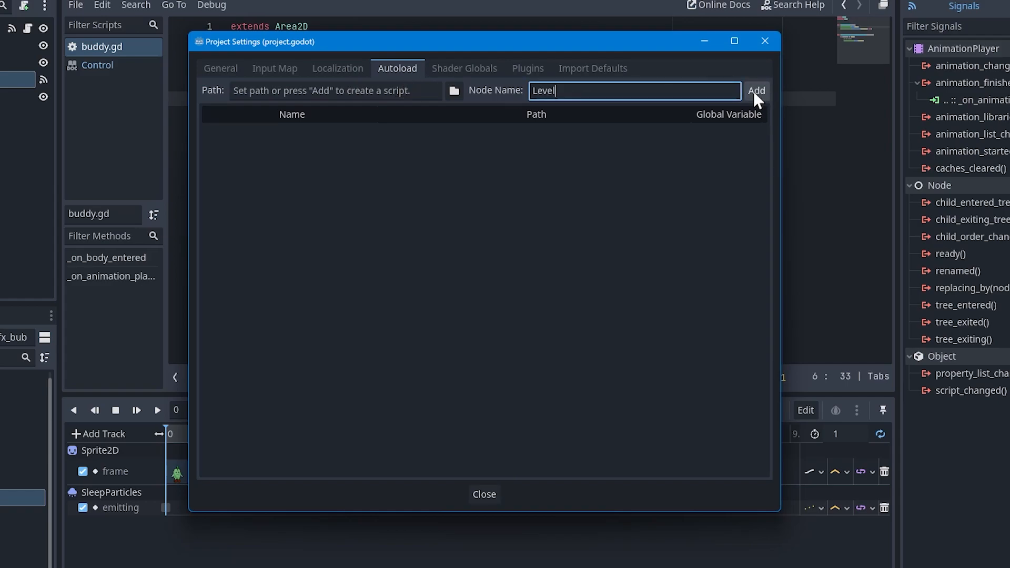
{"action": "left_click", "coordinate": [755, 90]}
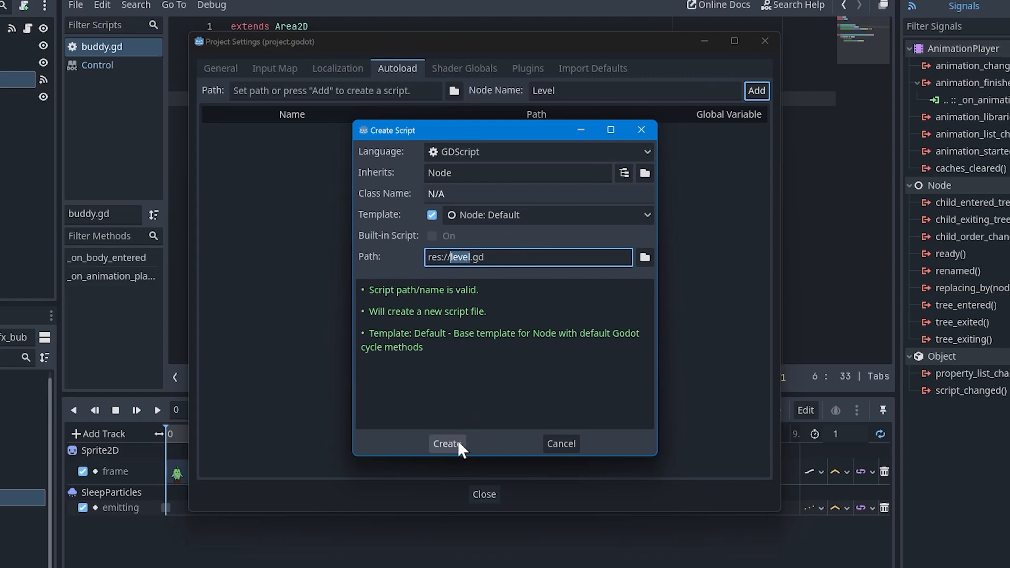
{"action": "left_click", "coordinate": [446, 443]}
{"action": "type", "text": "var buddies: Array = []"}
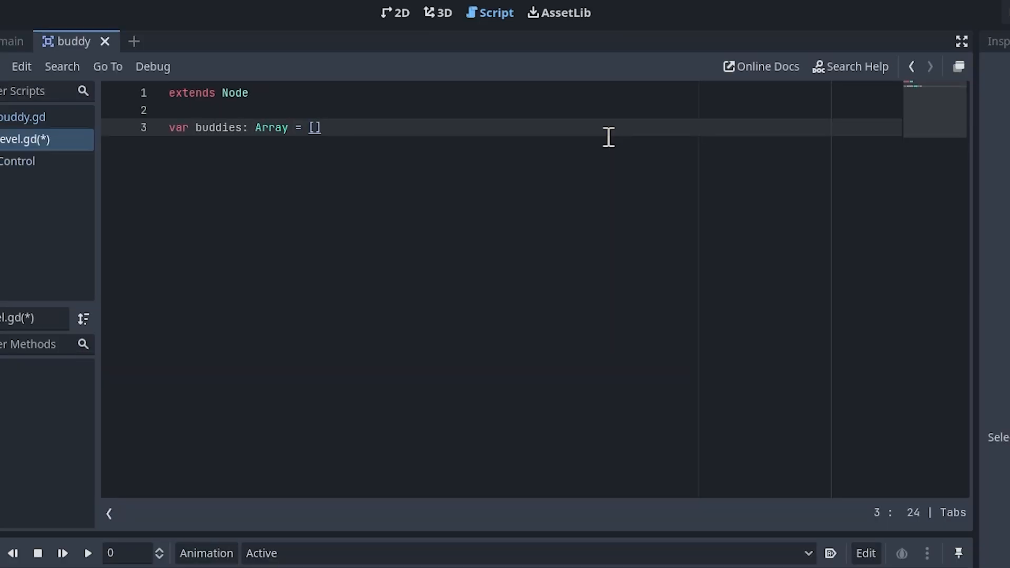
Add func _init(), const levels = ["main.tscn"], and a loop creating level_buddies arrays
{"action": "key", "text": "enter"}
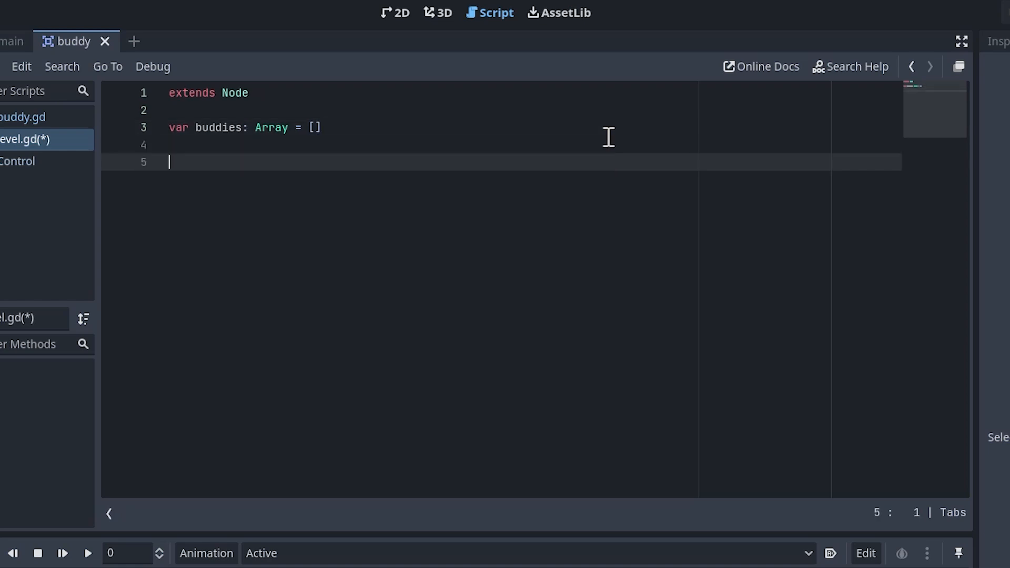
{"action": "type", "text": "func _init():"}
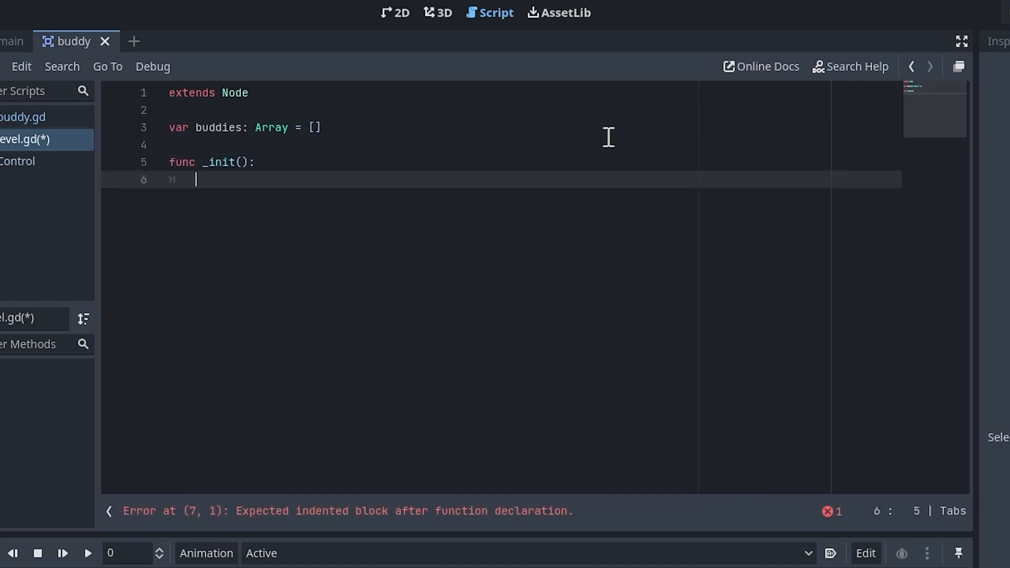
{"action": "type", "text": "const le"}
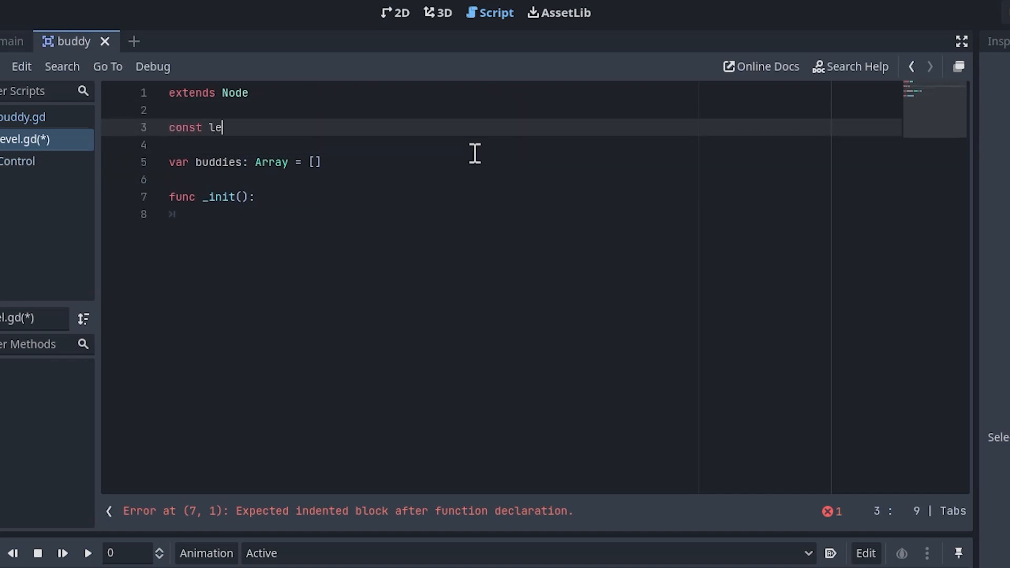
{"action": "type", "text": "vels = [\"main.tscn\"]"}
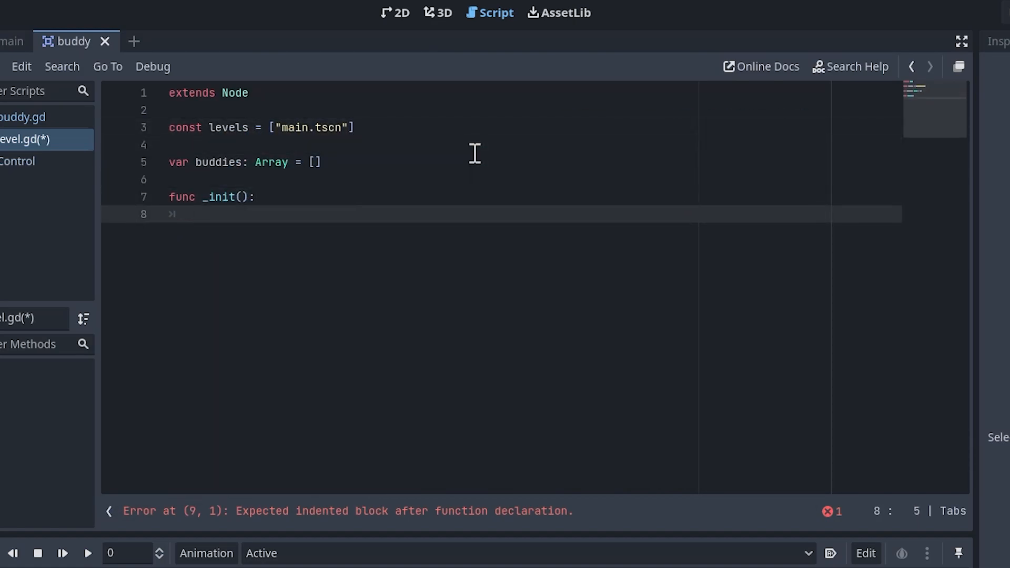
{"action": "type", "text": "for l in levels"}
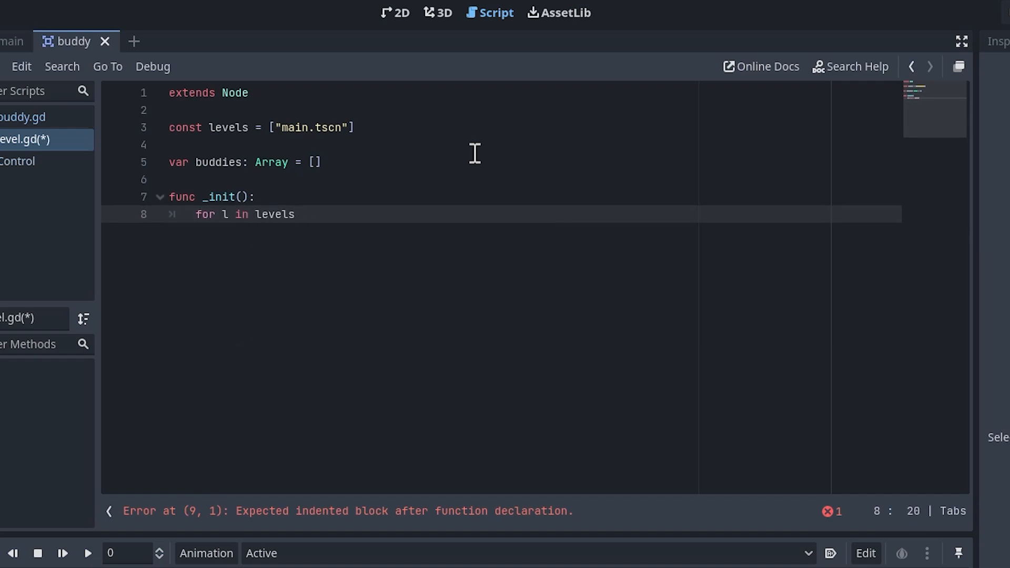
{"action": "type", "text": "len(le"}
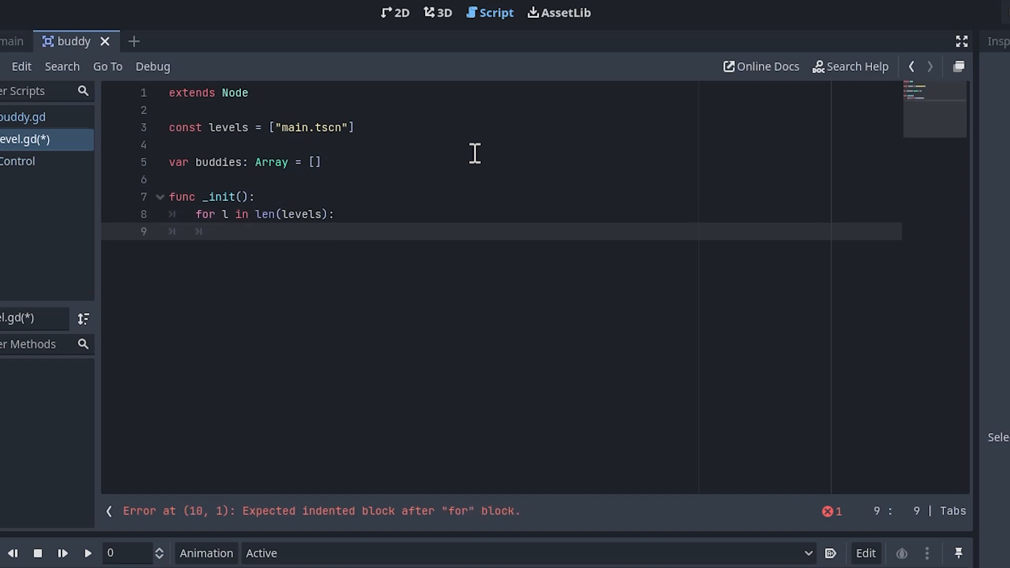
{"action": "type", "text": "var level_buddies = []"}
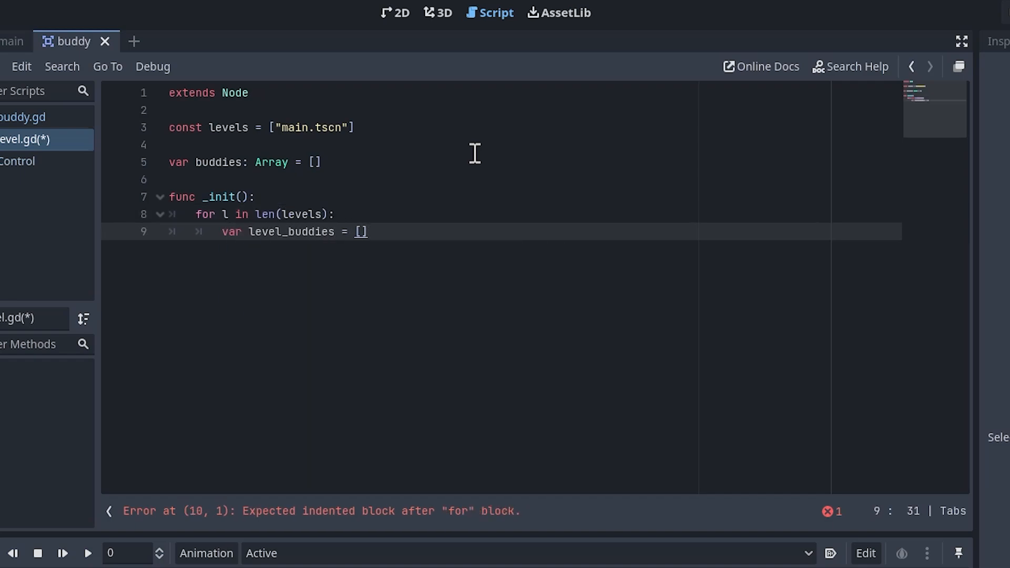
Append [false] arrays to buddies and add get_buddy and is_buddy_collected using buddies[0][0]
{"action": "type", "text": "false"}
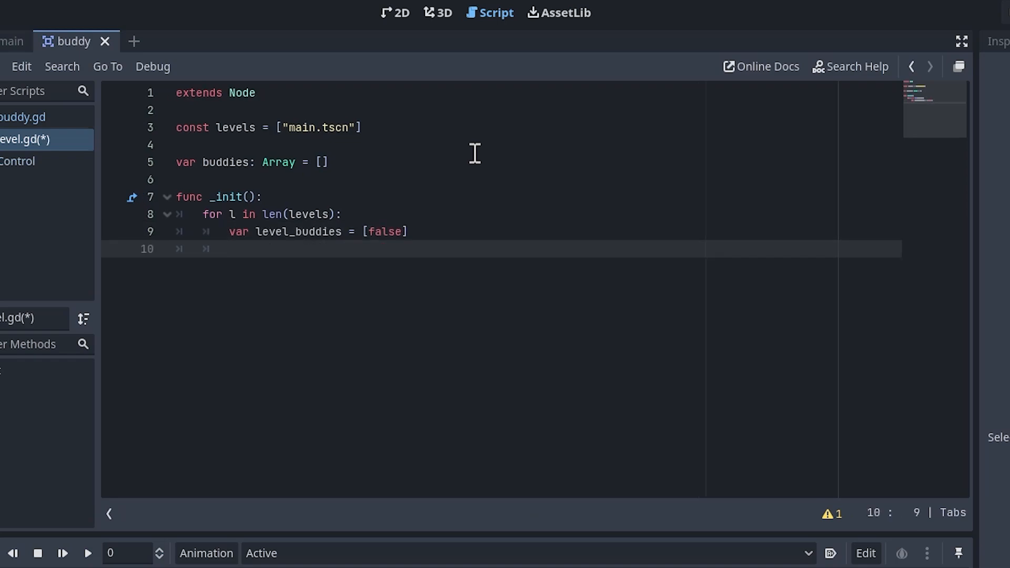
{"action": "type", "text": "buddies.app"}
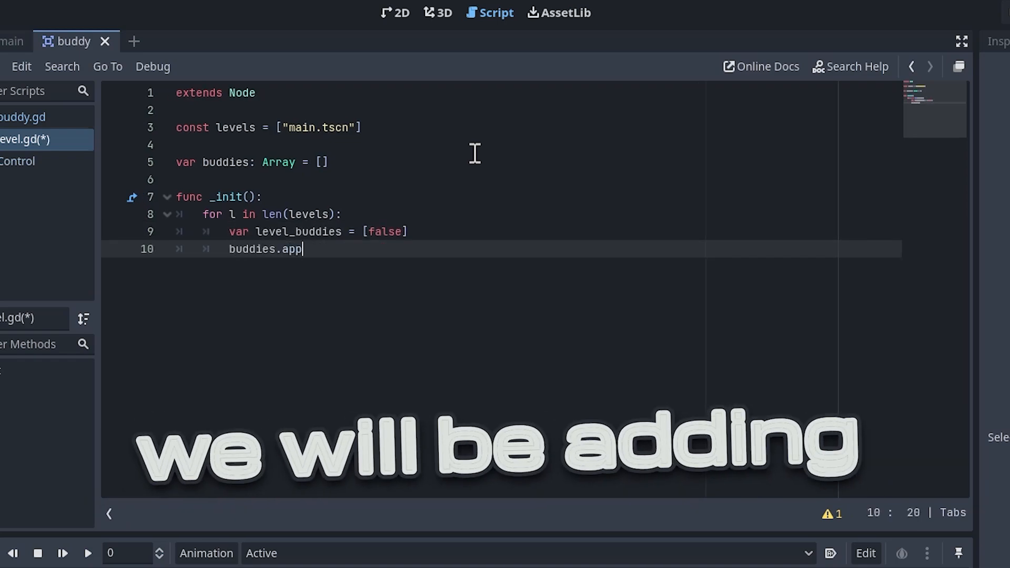
{"action": "type", "text": "end(level_buddies)"}
{"action": "type", "text": "func get_buddy("}
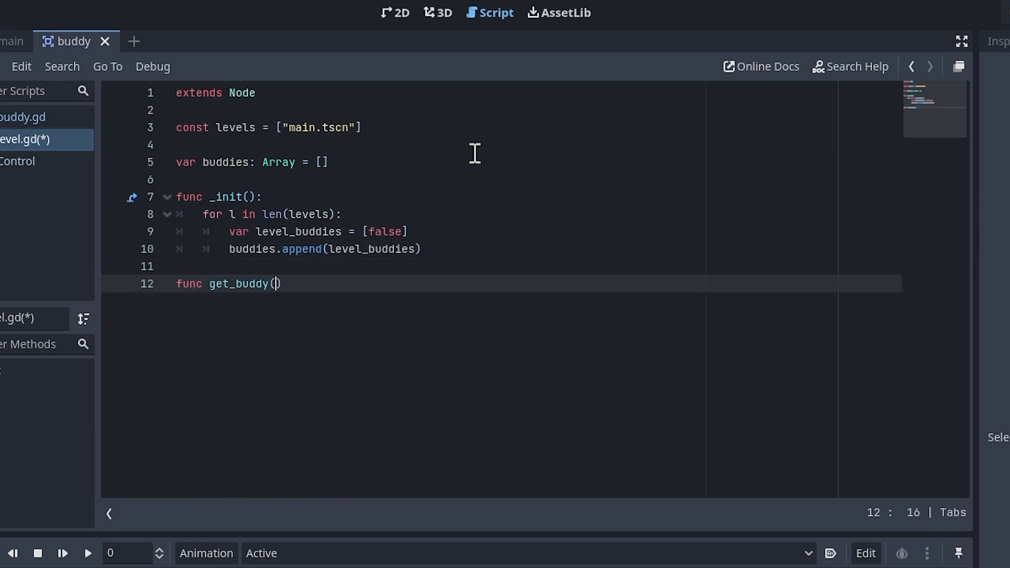
{"action": "type", "text": ":"}
{"action": "type", "text": "buddies[0][0] = true"}
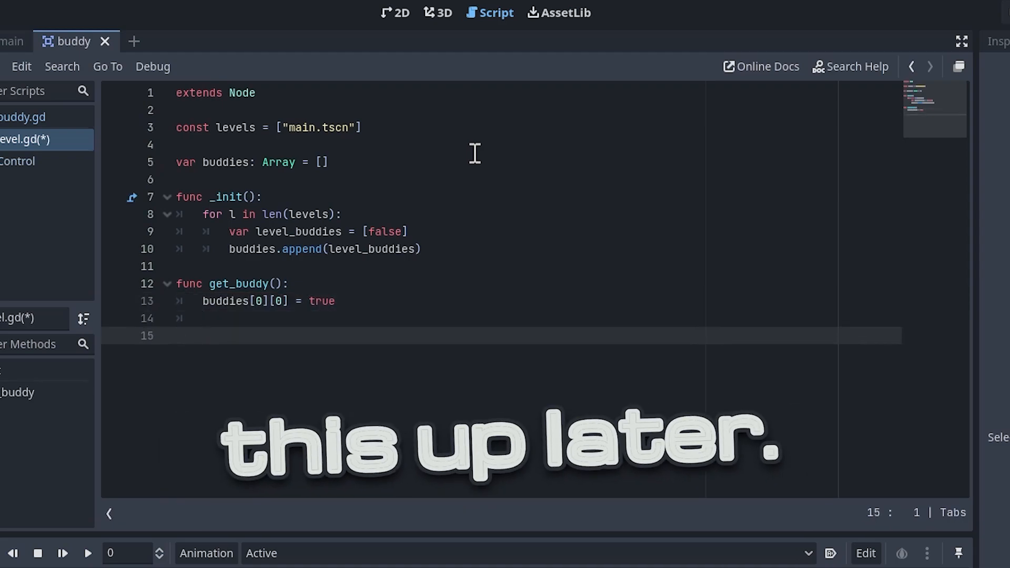
{"action": "type", "text": "func is_buddy_collected():"}
{"action": "type", "text": "return"}
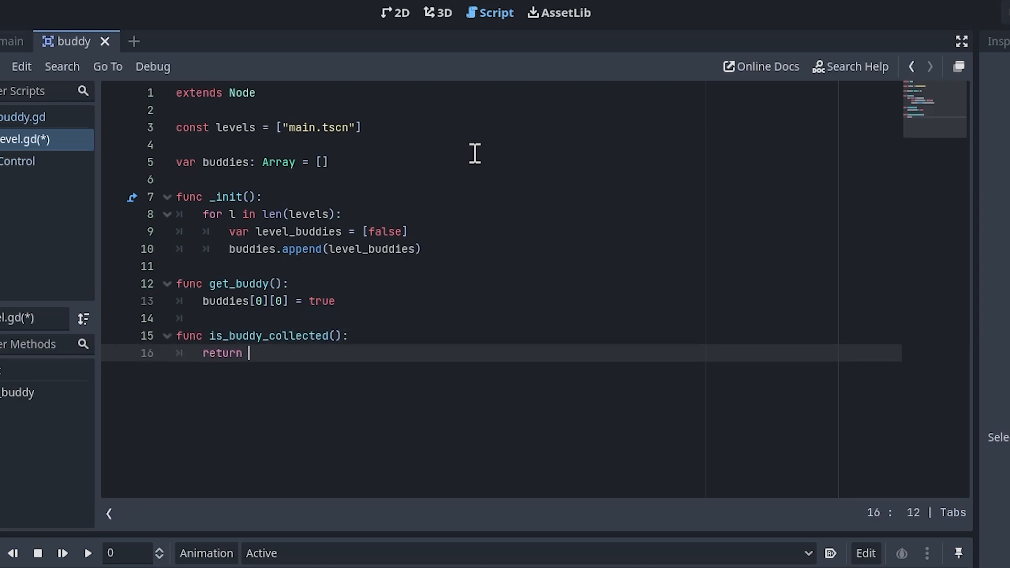
{"action": "type", "text": "buddies[0][0]"}
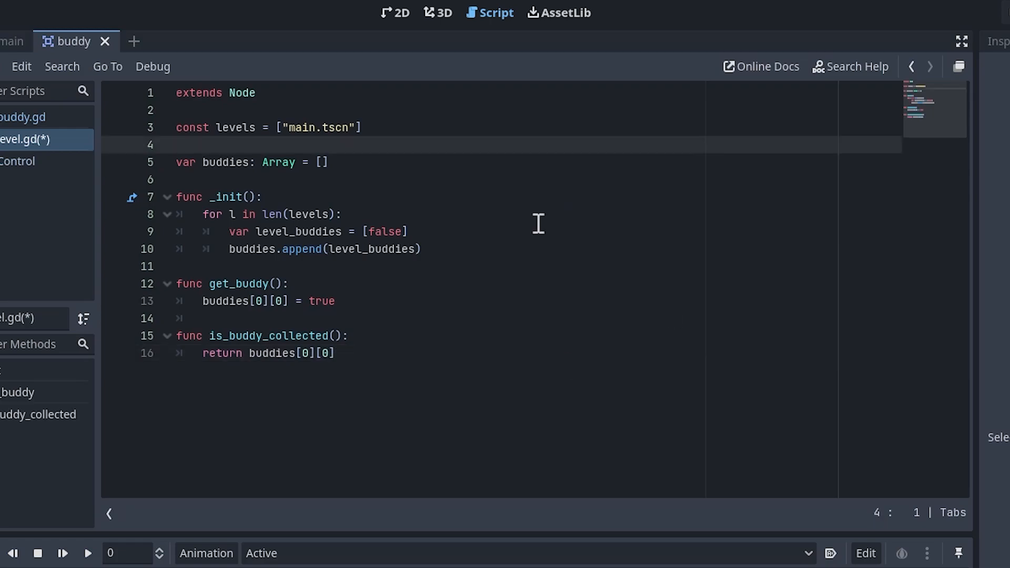
Call Level.get_buddy() inside buddy.gd's animation_finished handler
{"action": "left_click", "coordinate": [23, 117]}
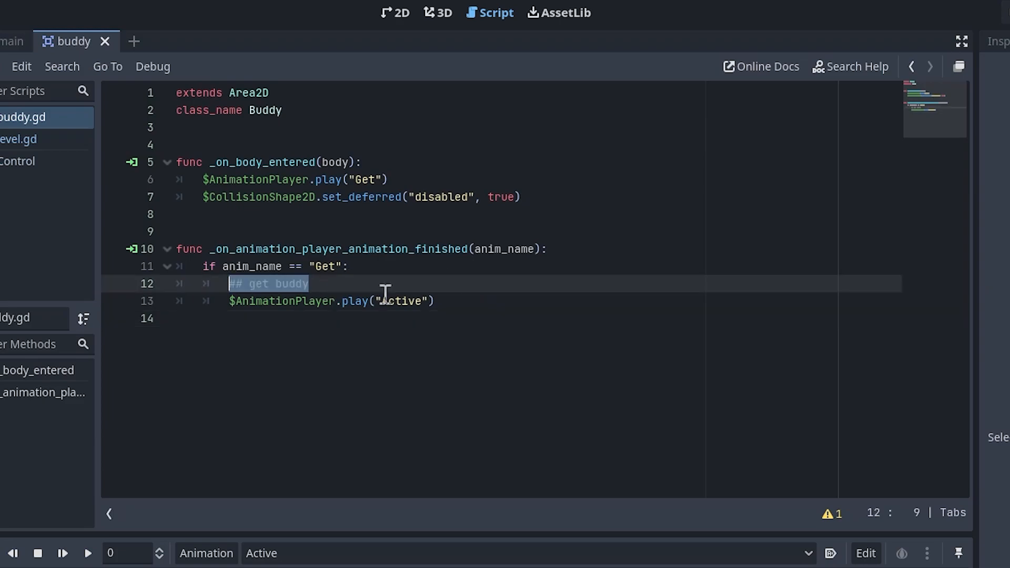
{"action": "type", "text": "Level.get_buddy()"}
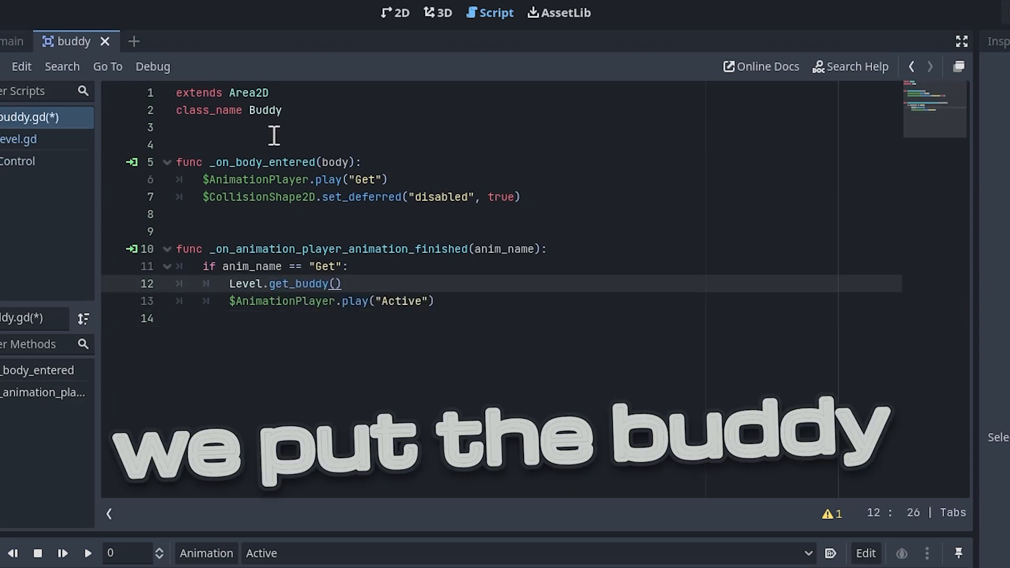
{"action": "type", "text": "fun"}
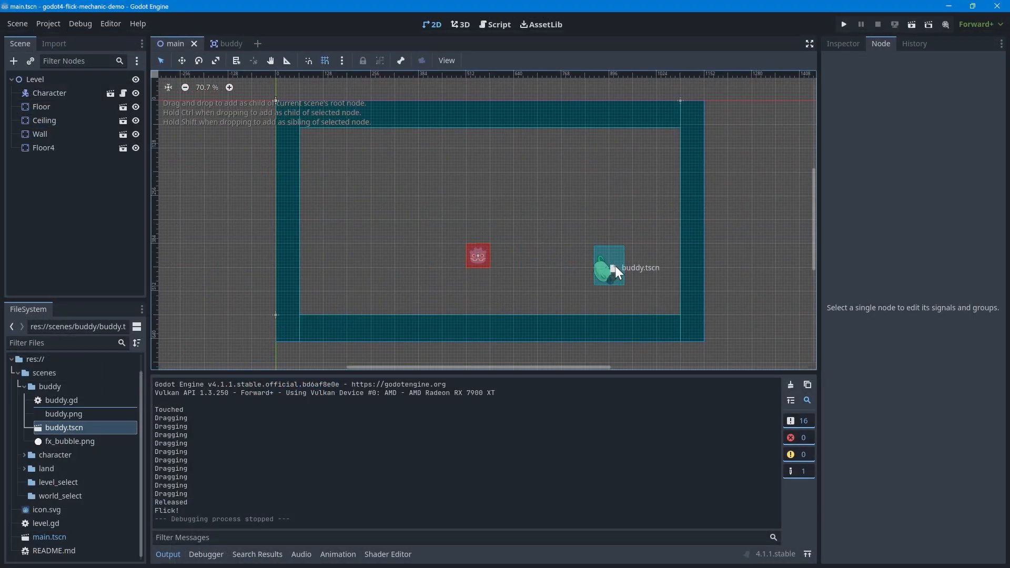
Test-run the main scene twice, flicking the character into the Buddy to collect it
{"action": "left_click", "coordinate": [843, 24]}
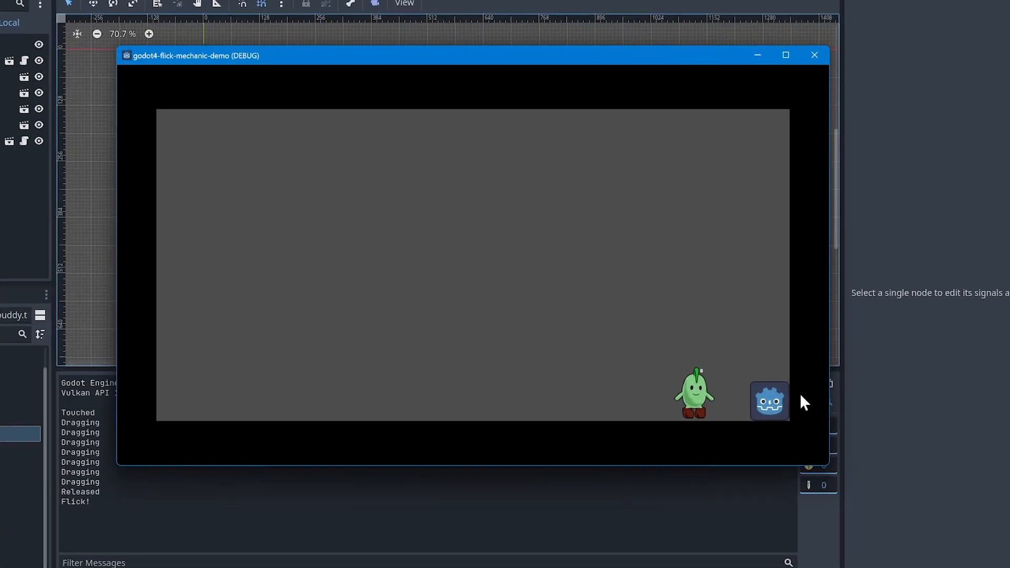
{"action": "left_click", "coordinate": [814, 54]}
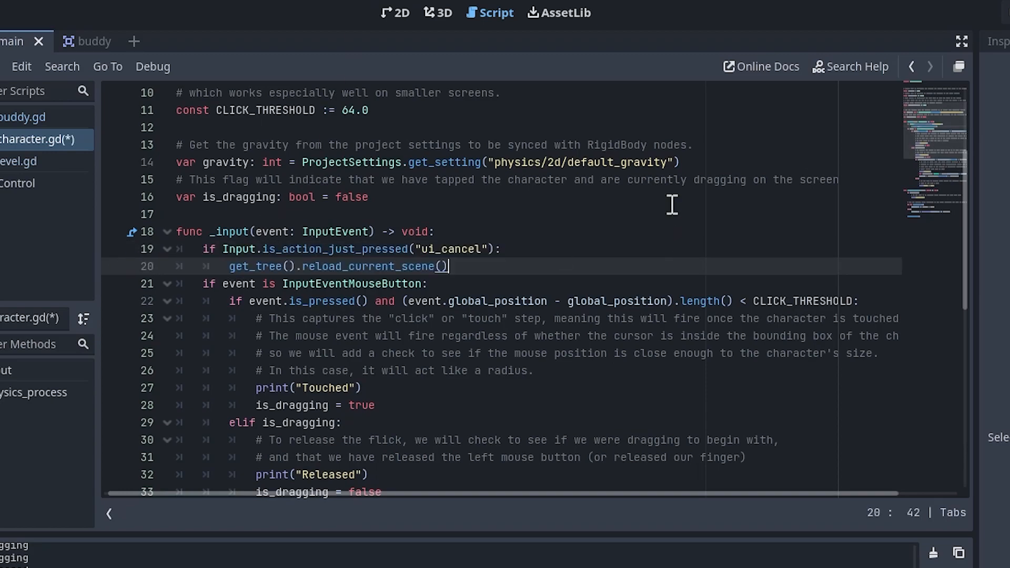
{"action": "left_click", "coordinate": [910, 24]}
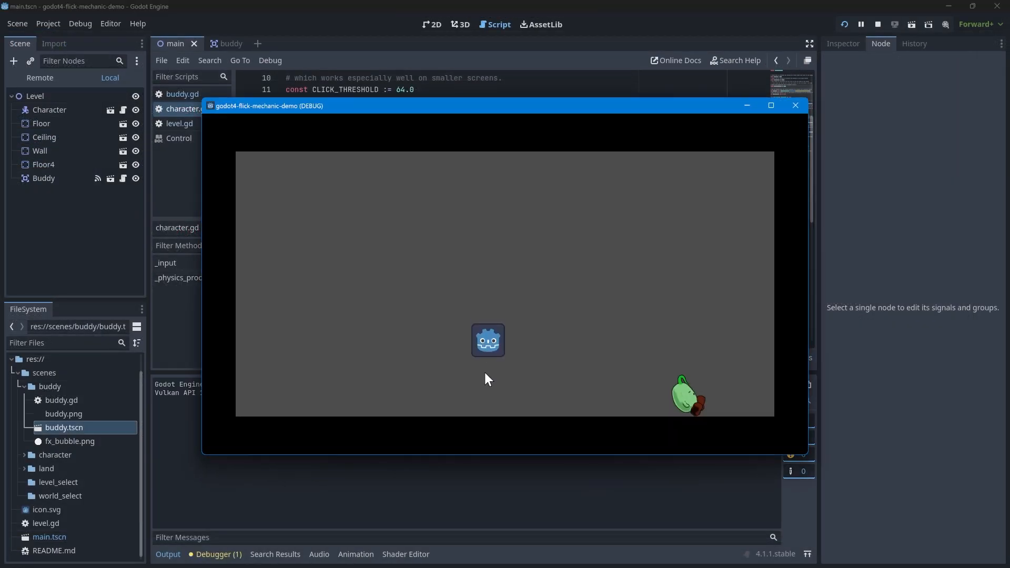
{"action": "left_click_drag", "start_coordinate": [488, 340], "coordinate": [757, 399]}
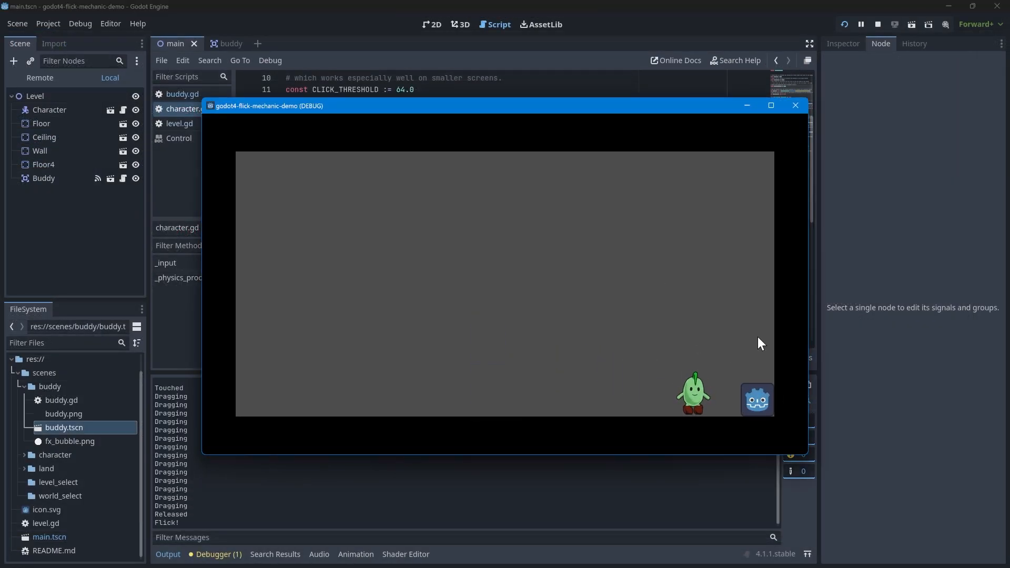
{"action": "left_click", "coordinate": [794, 105]}
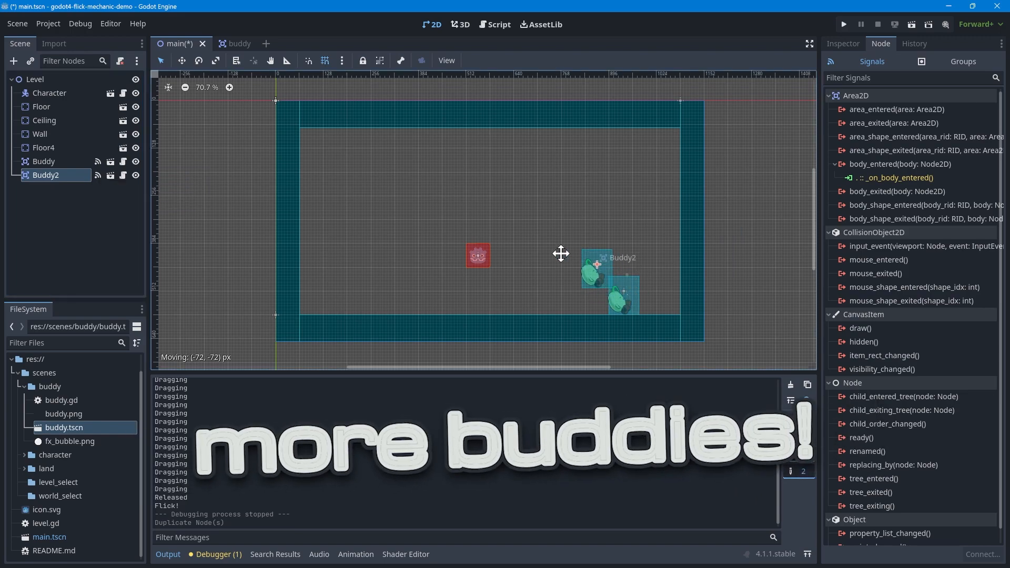
Move duplicate buddies to the corners, tinted and named BuddyGreen, BuddyRed, BuddyYellow, BuddyBlue
{"action": "left_click_drag", "start_coordinate": [560, 255], "coordinate": [338, 293]}
{"action": "type", "text": "BuddyY"}
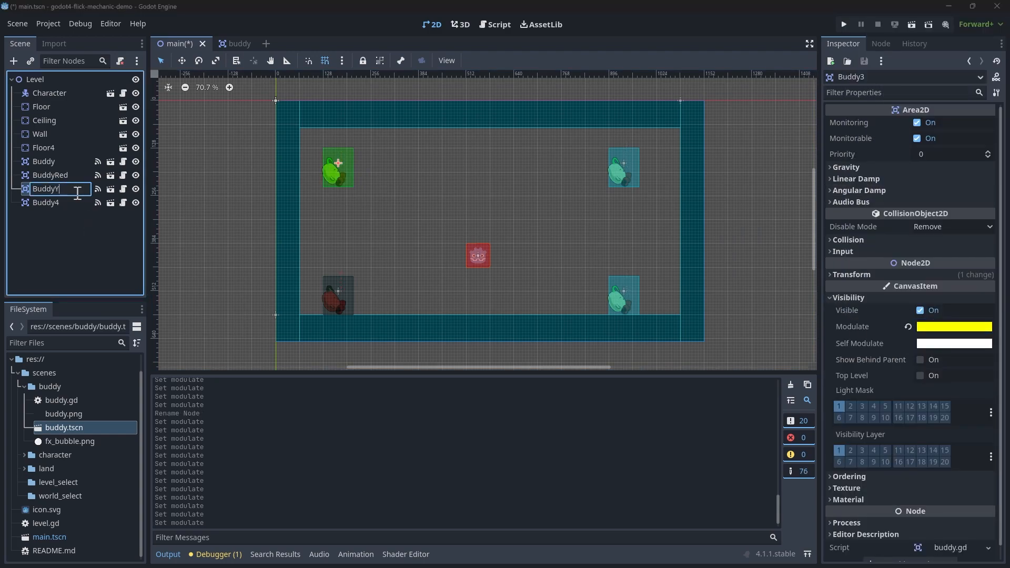
{"action": "left_click", "coordinate": [953, 326]}
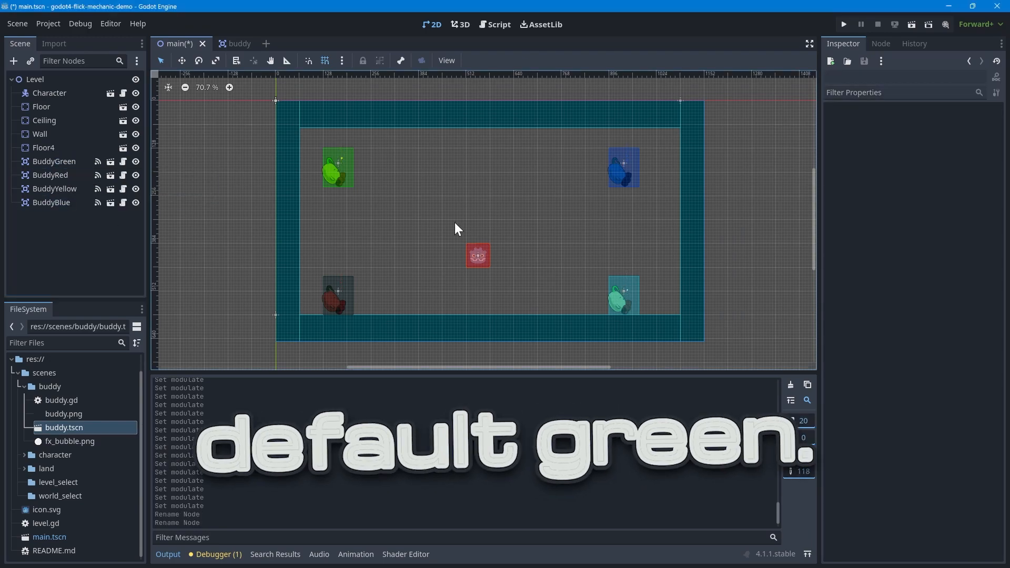
{"action": "left_click", "coordinate": [494, 25]}
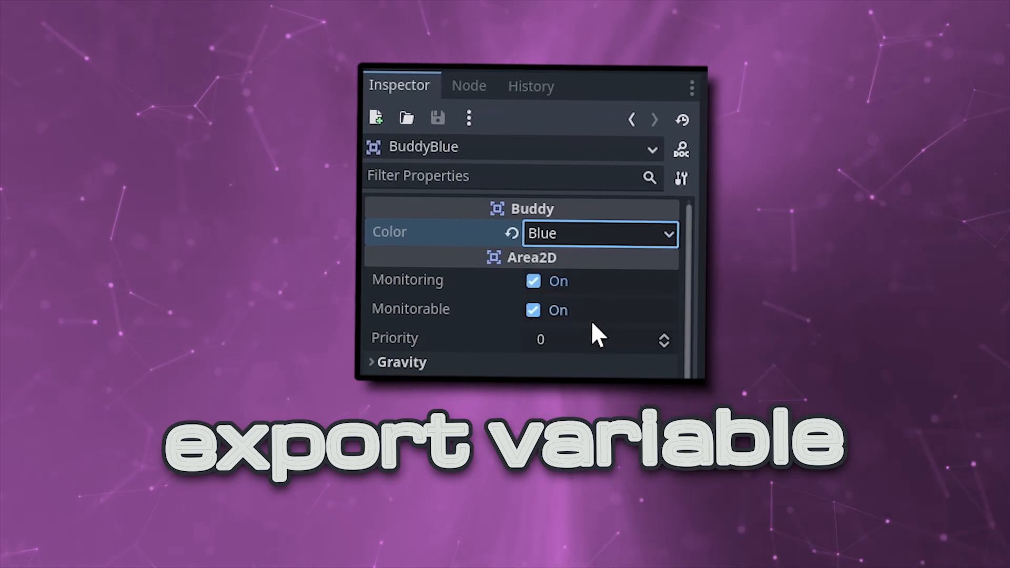
Open level.gd from the Script editor's script list
{"action": "left_click", "coordinate": [597, 233]}
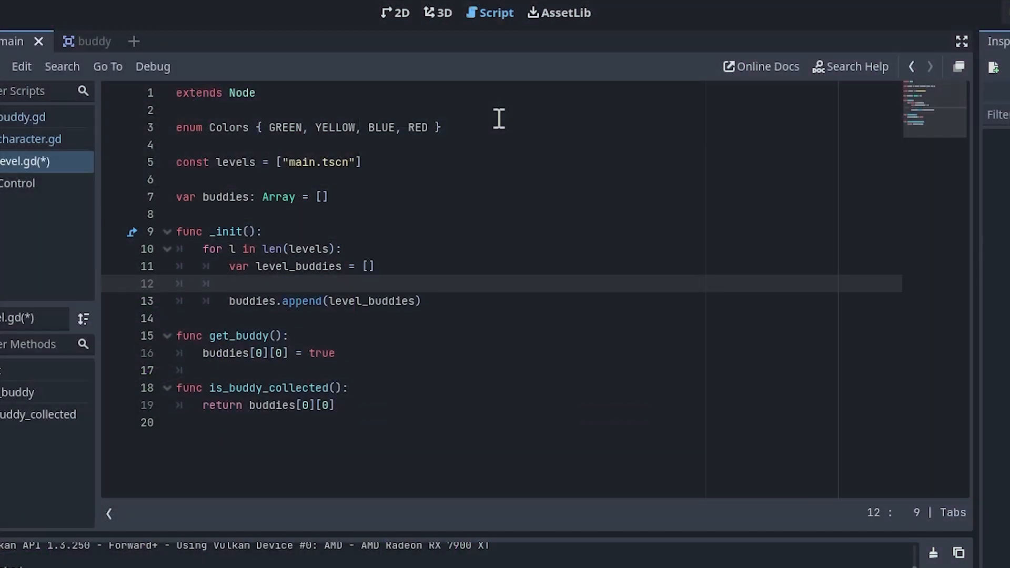
Add an inner loop over Colors appending false to each level's buddies
{"action": "type", "text": "for c in len(Colors):"}
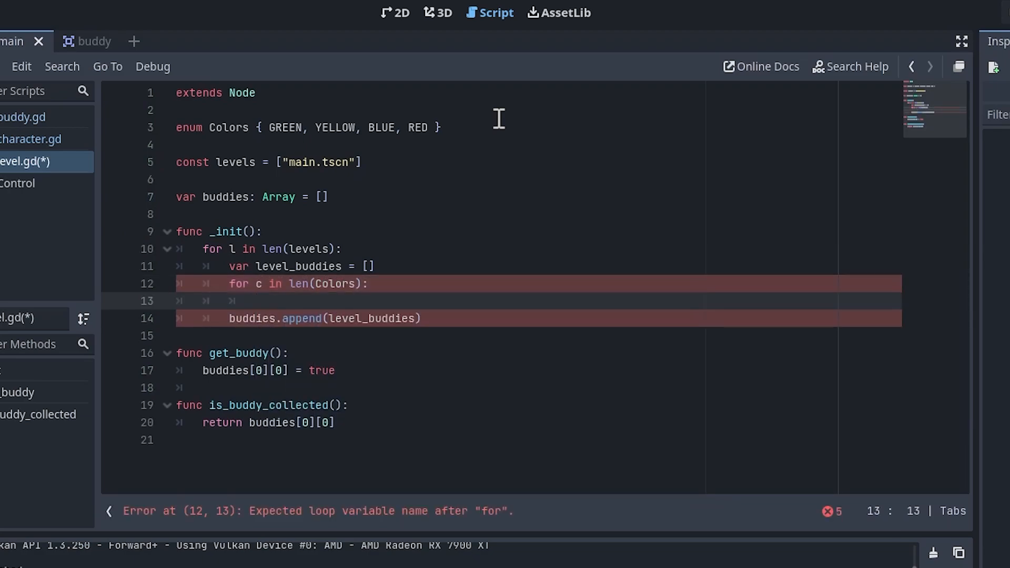
{"action": "type", "text": "level_buddies.append(false"}
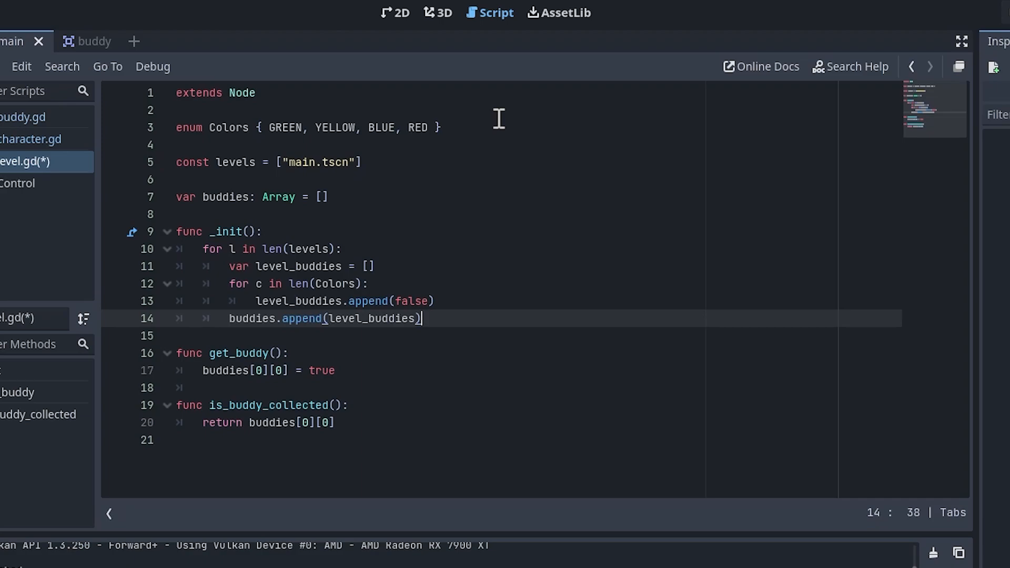
{"action": "left_click", "coordinate": [436, 301]}
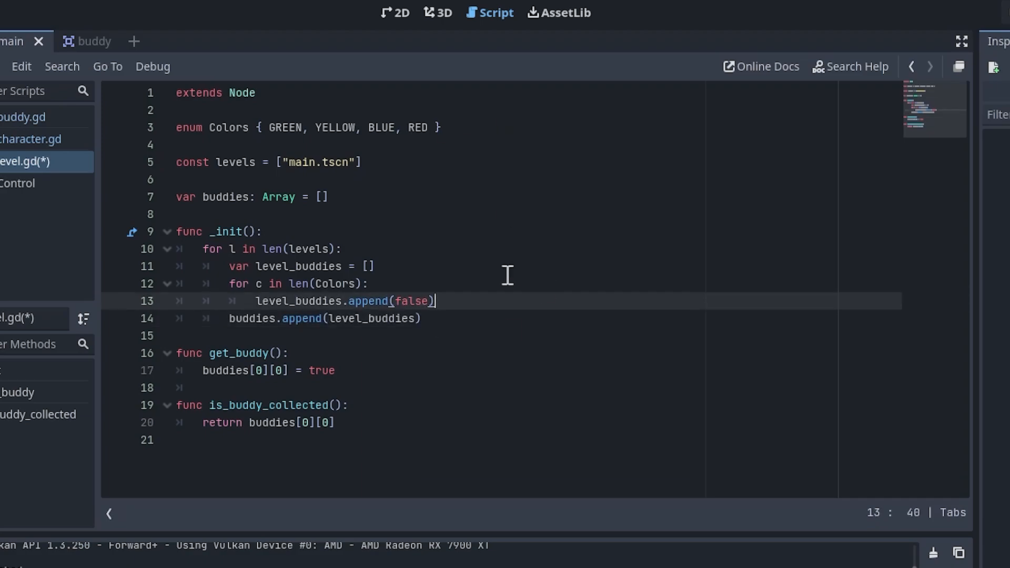
{"action": "mouse_move", "coordinate": [344, 257]}
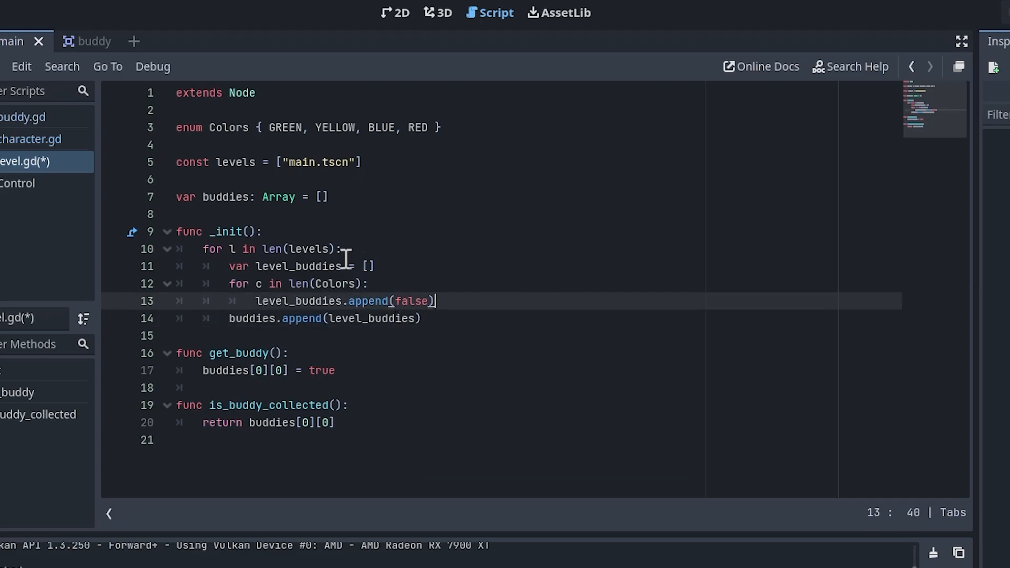
{"action": "mouse_move", "coordinate": [375, 201]}
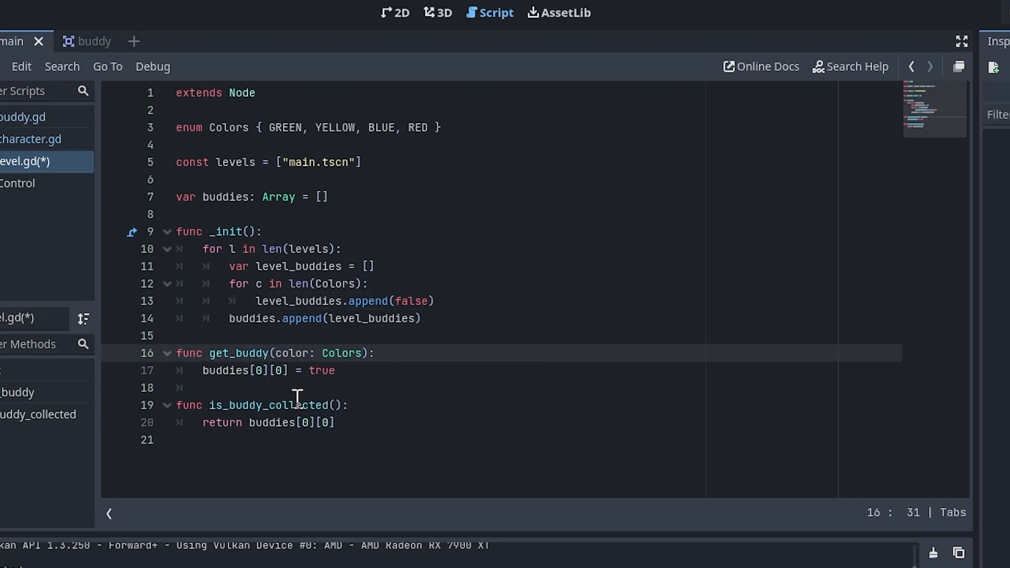
Give the buddy functions a color: Colors parameter and add var current_level := 0
{"action": "type", "text": "color"}
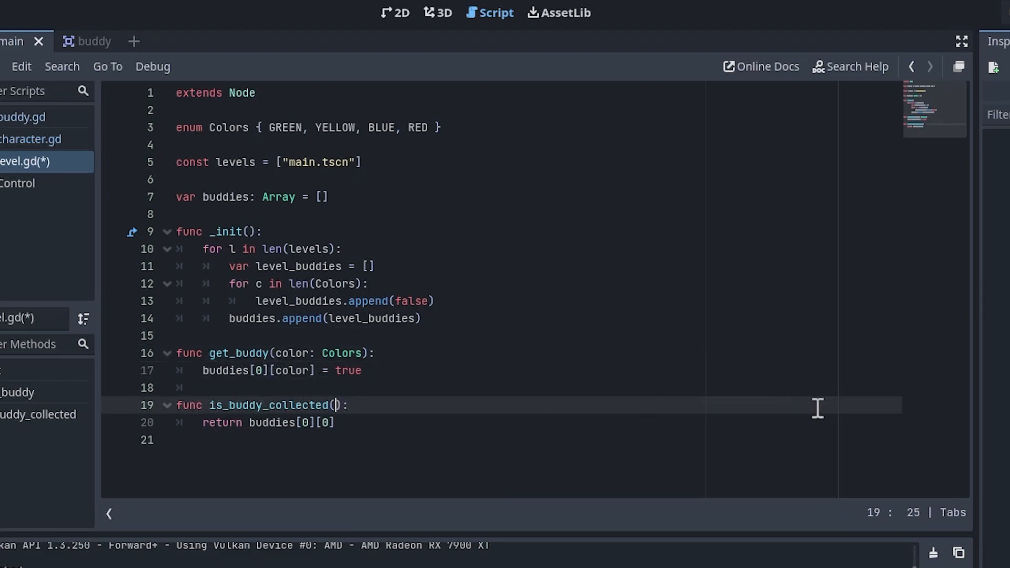
{"action": "type", "text": "color: Colors"}
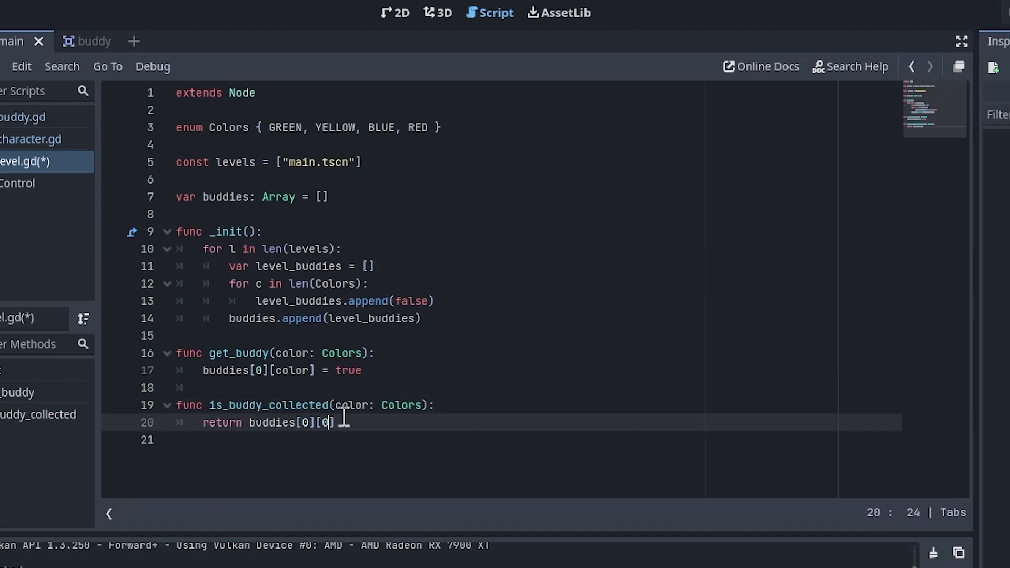
{"action": "type", "text": "color"}
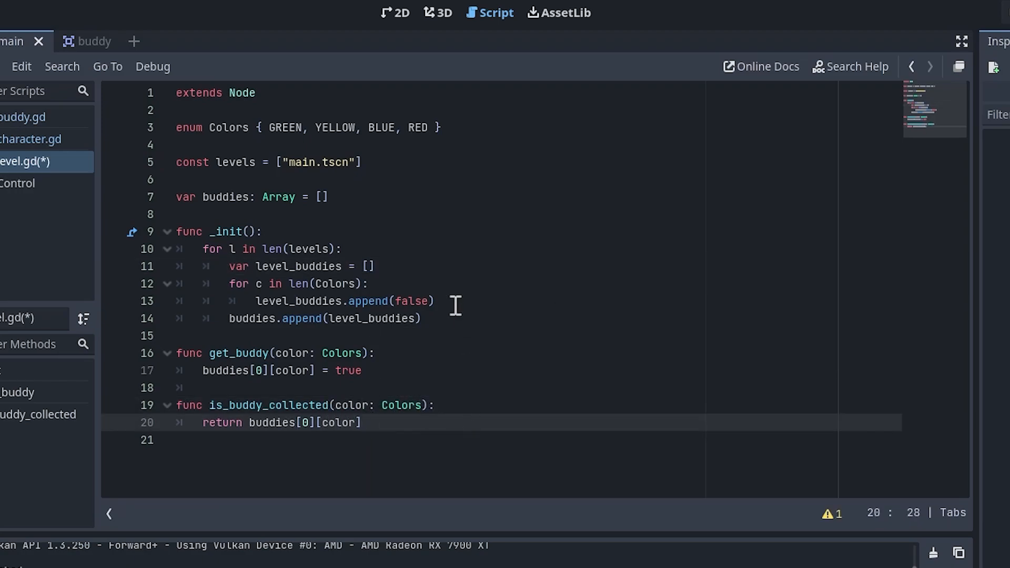
{"action": "left_click", "coordinate": [311, 352]}
{"action": "type", "text": "var current_lev"}
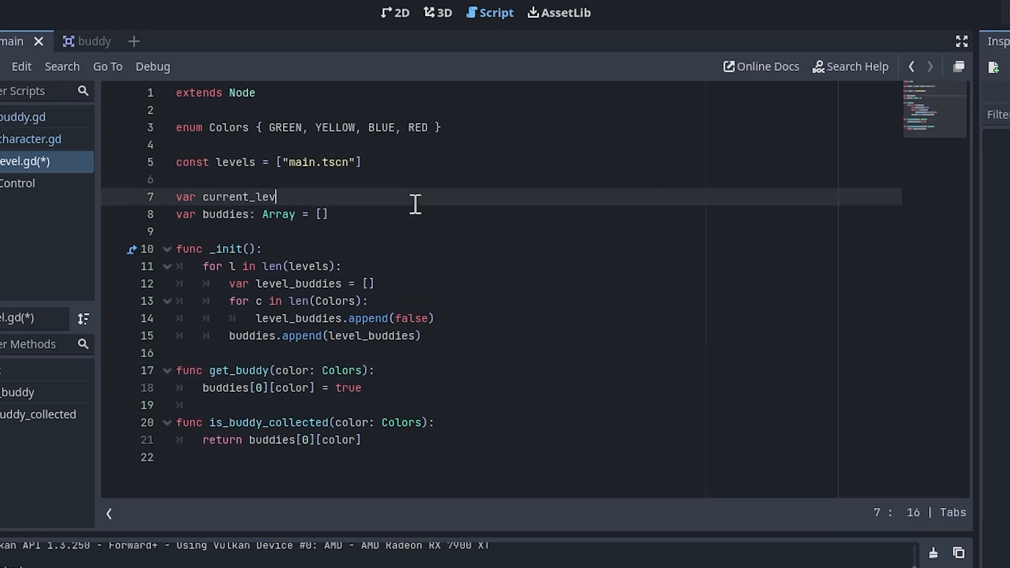
{"action": "type", "text": "el := 0"}
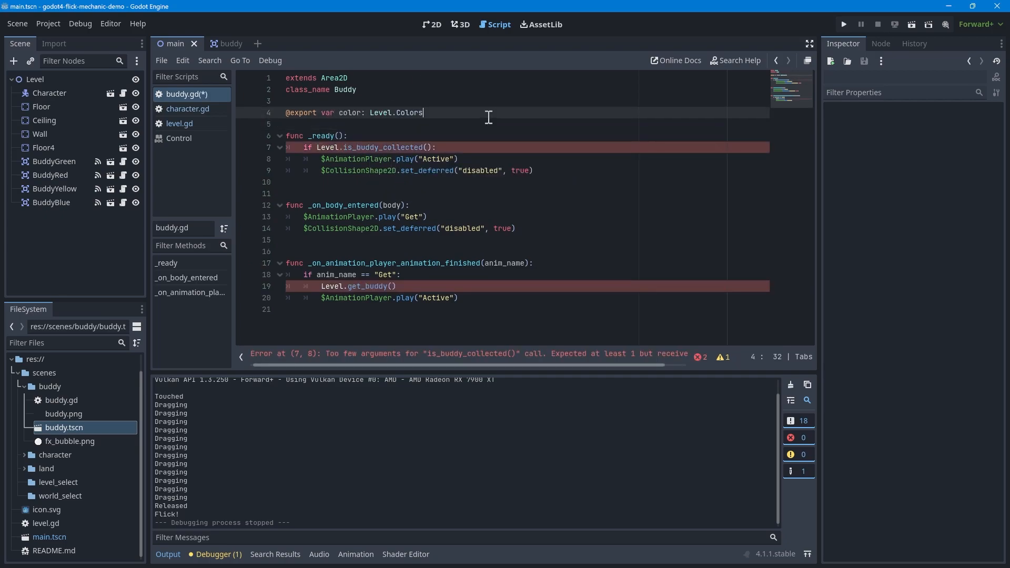
Pass color into the is_buddy_collected and get_buddy calls in buddy.gd
{"action": "type", "text": "color"}
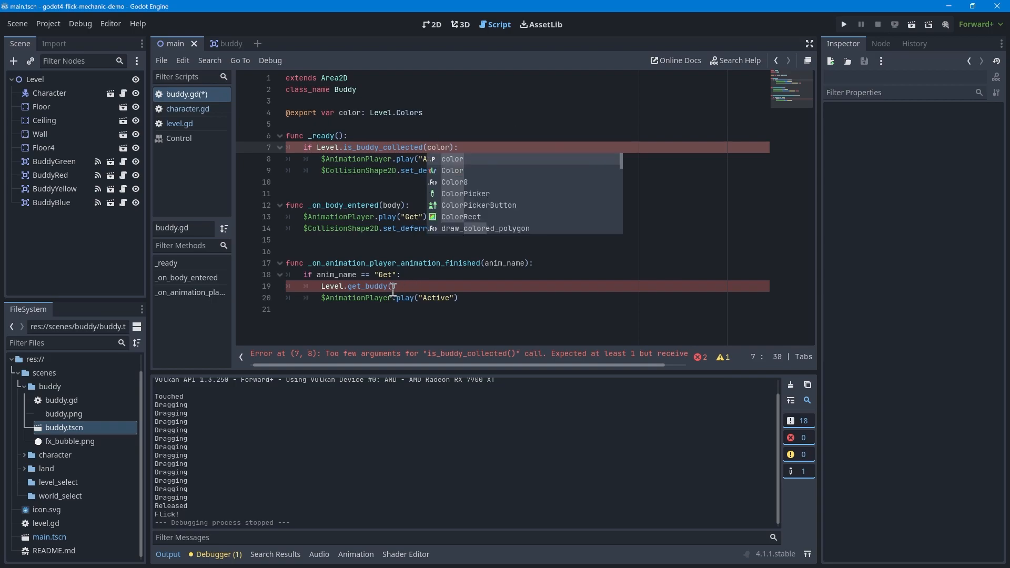
{"action": "left_click", "coordinate": [430, 25]}
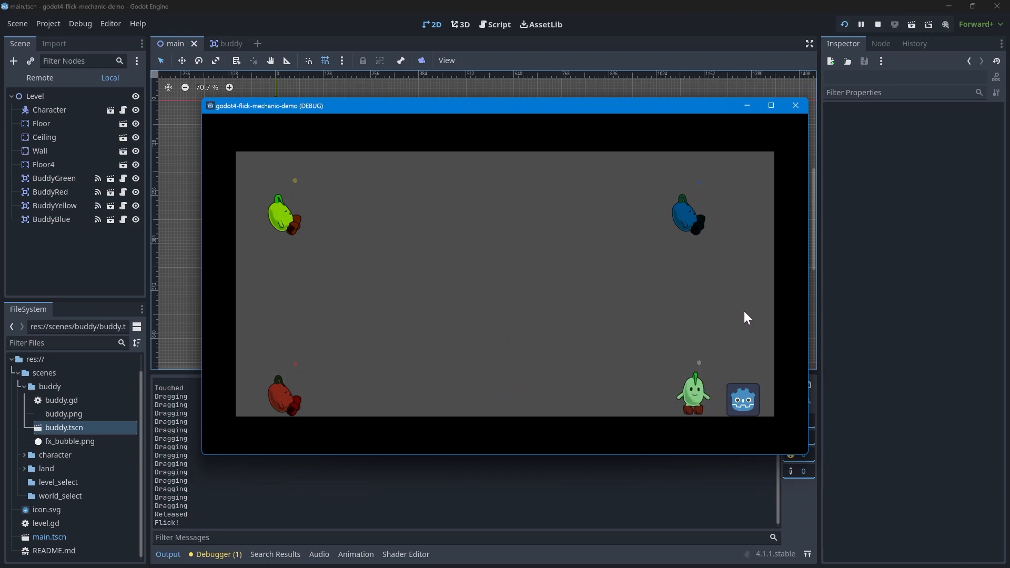
Flick the character left, then into the red buddy at the bottom-left
{"action": "left_click_drag", "start_coordinate": [741, 399], "coordinate": [487, 398]}
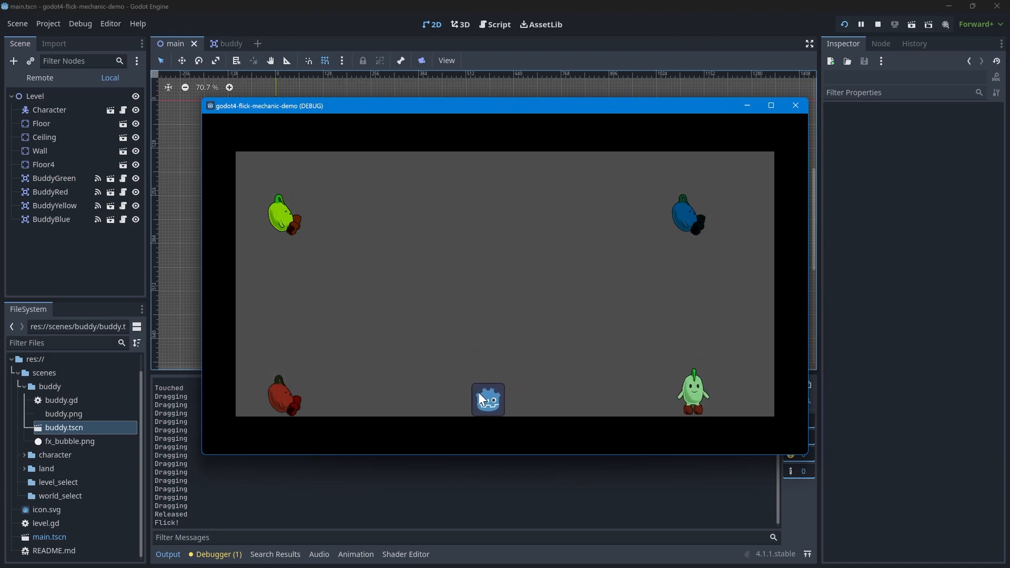
{"action": "left_click_drag", "start_coordinate": [488, 399], "coordinate": [719, 310]}
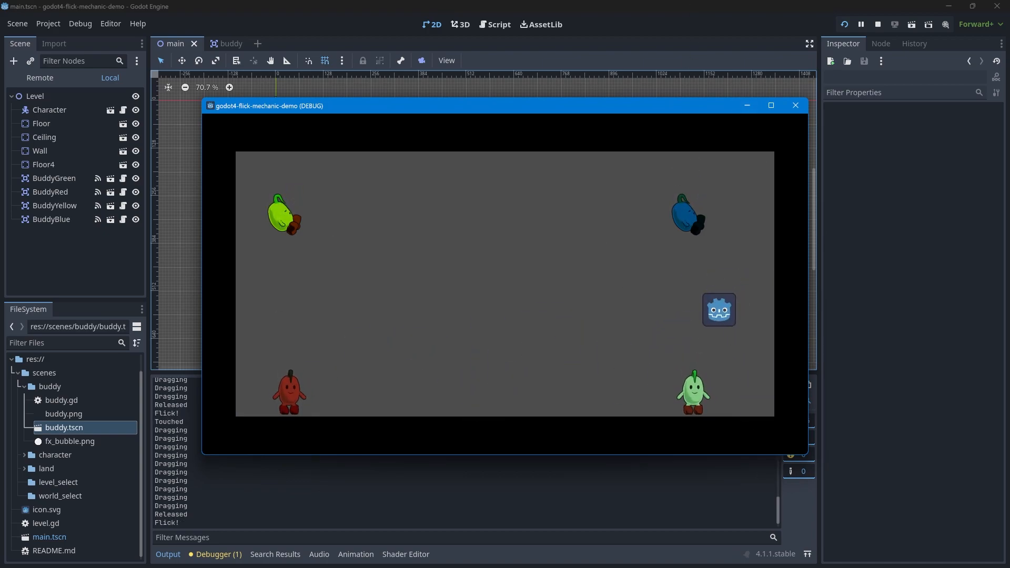